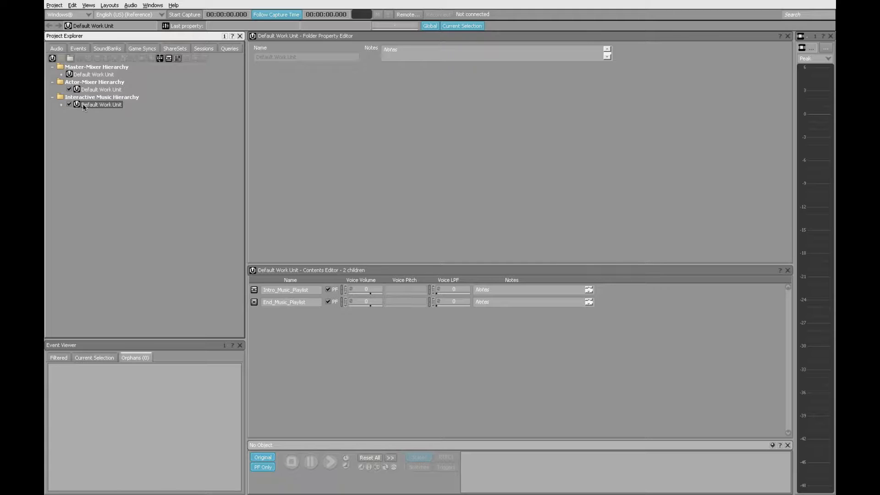
- Import the Loop Layer 1, 2 and 3 wav files into the Interactive Music Default Work Unit as music segments
right_click(100, 105)
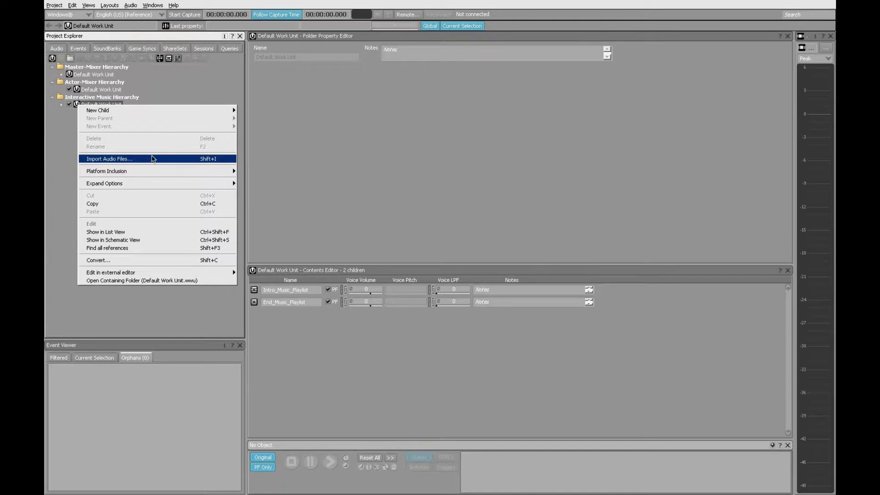
left_click(109, 158)
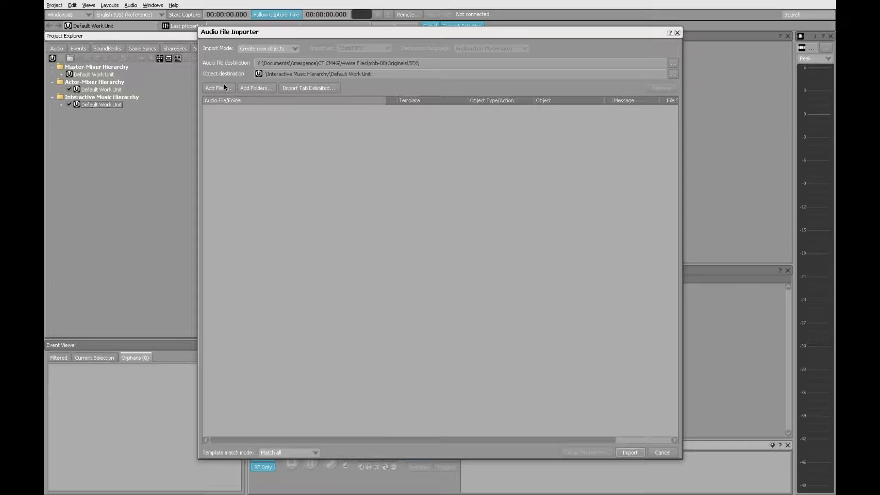
left_click(218, 88)
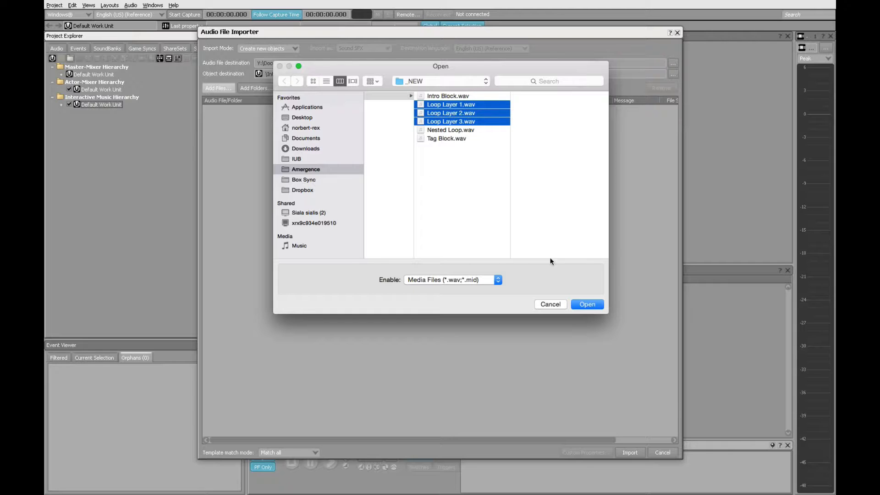
left_click(587, 304)
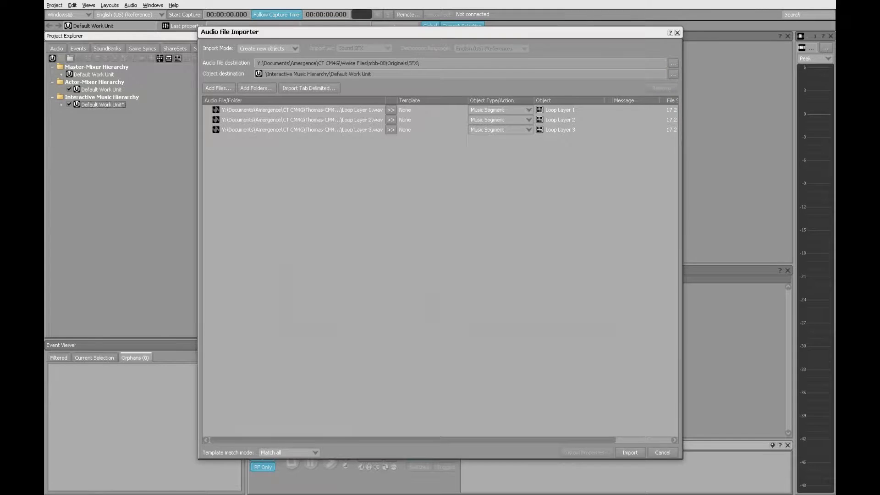
left_click(630, 452)
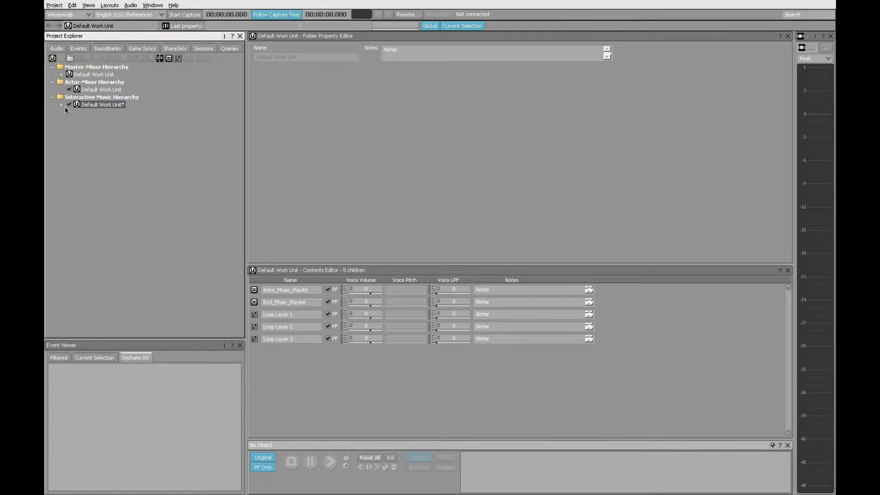
- Expand the Default Work Unit and inspect Loop Layer 1, 2 and 3, each 120 BPM in 4/4 with one track
left_click(61, 105)
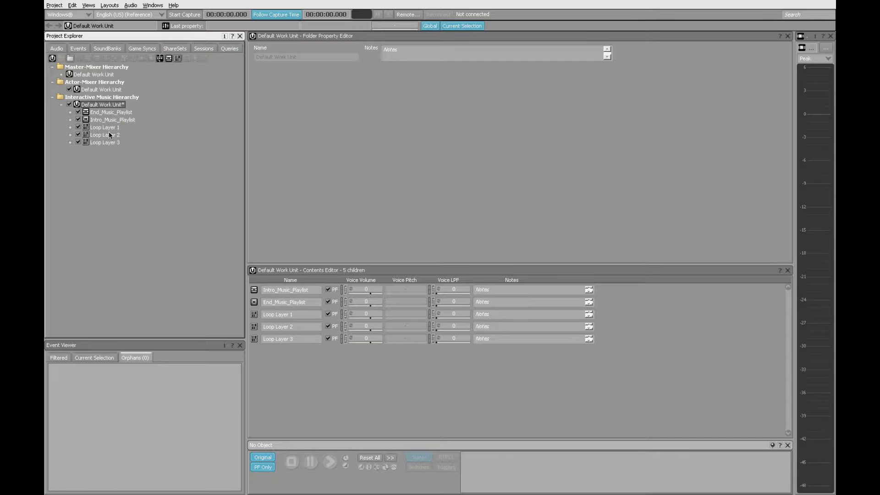
left_click(104, 127)
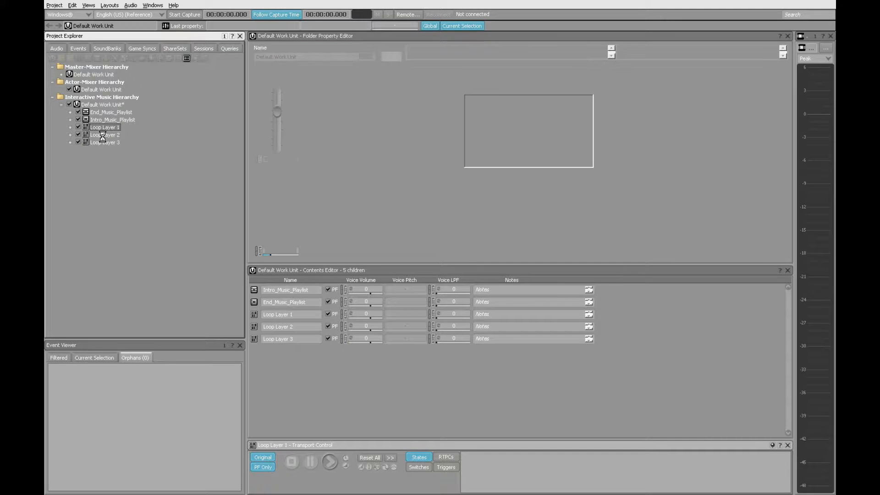
left_click(104, 142)
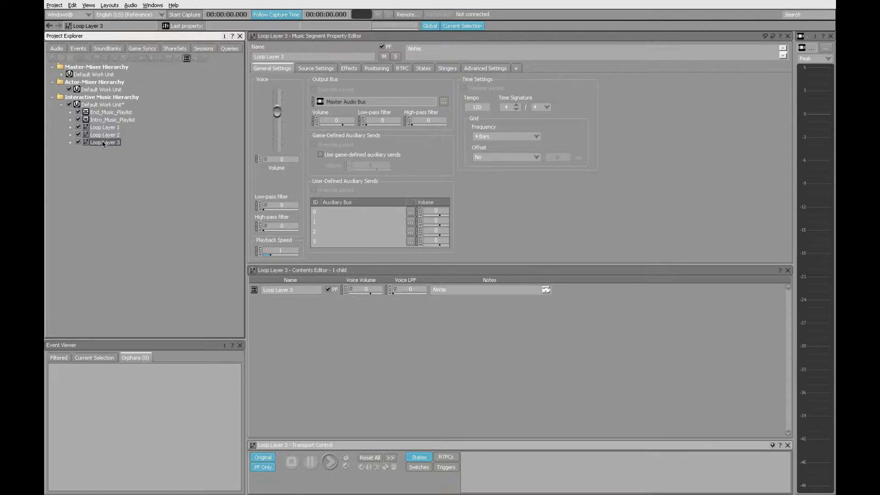
left_click(105, 126)
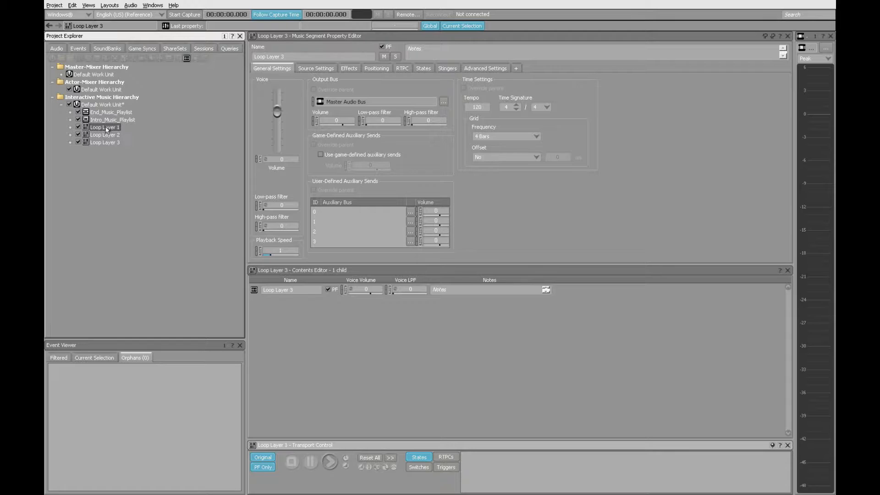
left_click(104, 127)
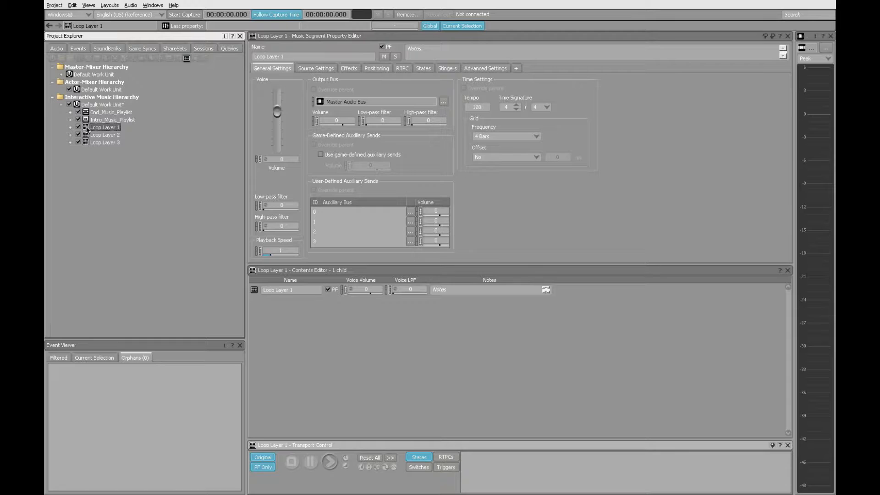
left_click(104, 133)
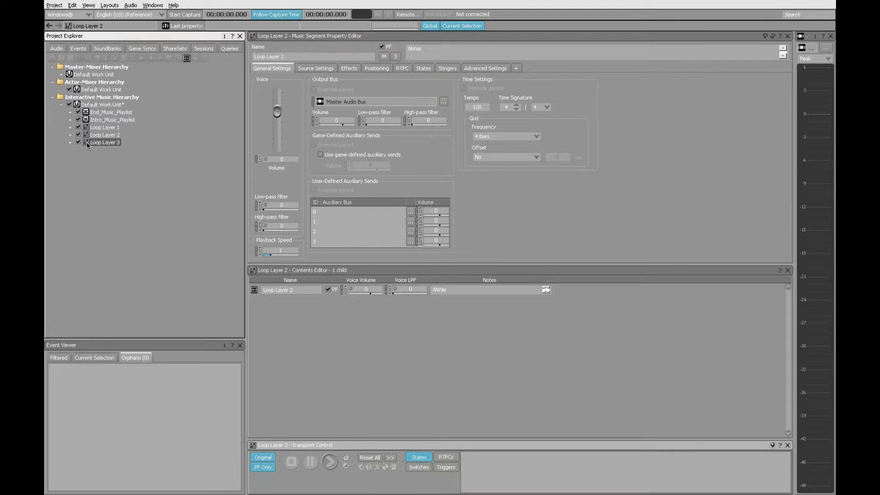
left_click(105, 141)
type("3")
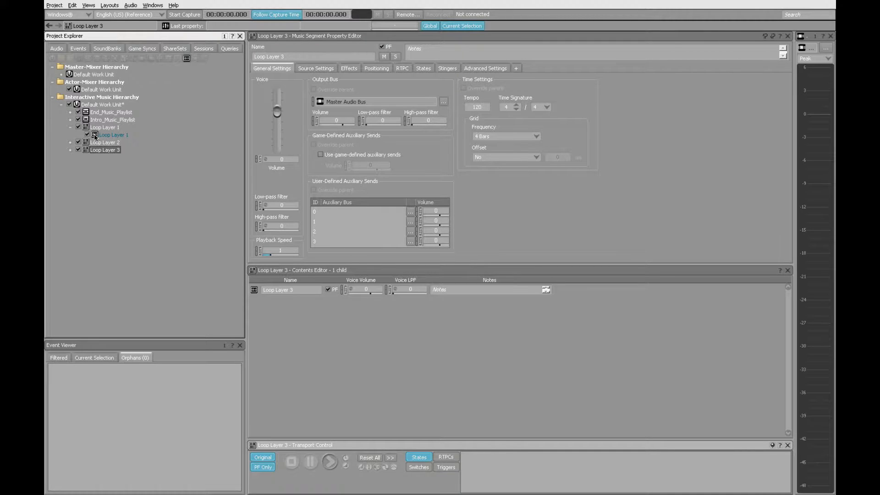
- Show Loop Layer 1's track waveform in the Music Segment Editor and copy that track
left_click(112, 134)
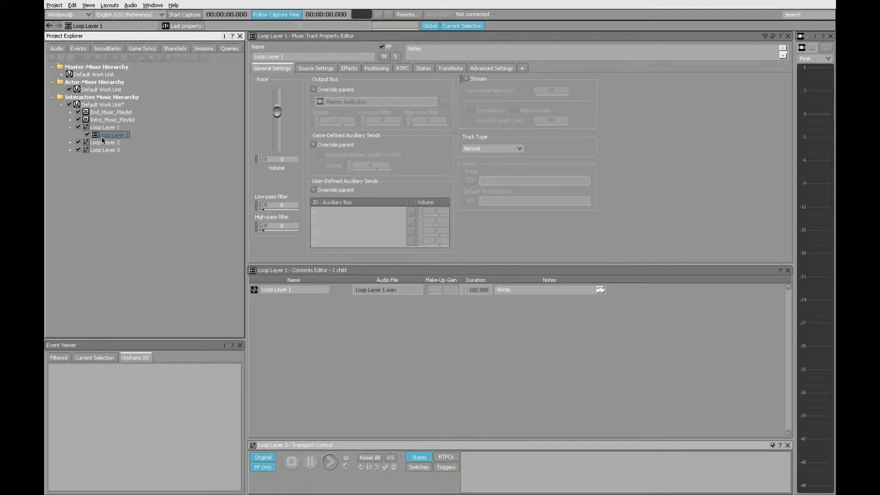
left_click(113, 5)
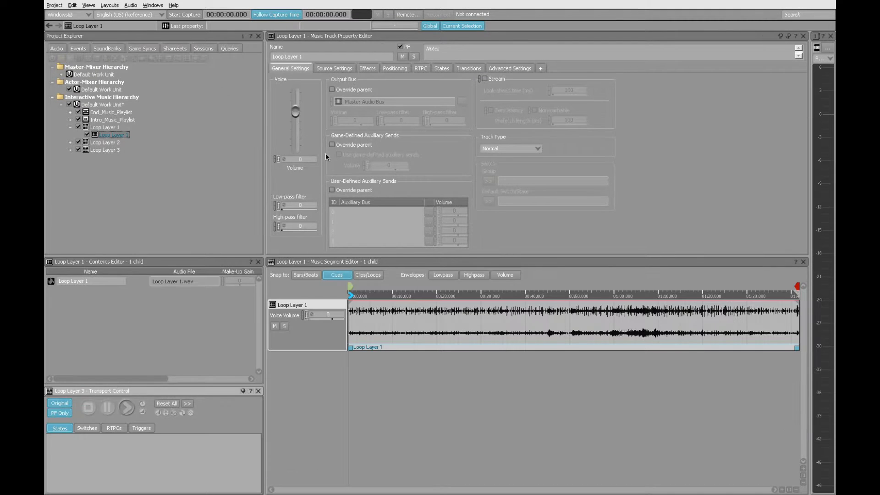
mouse_move(421, 328)
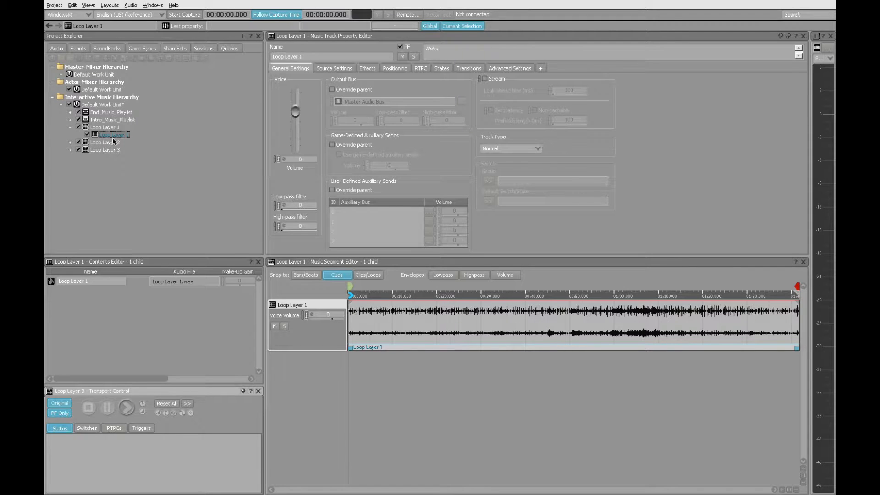
right_click(113, 133)
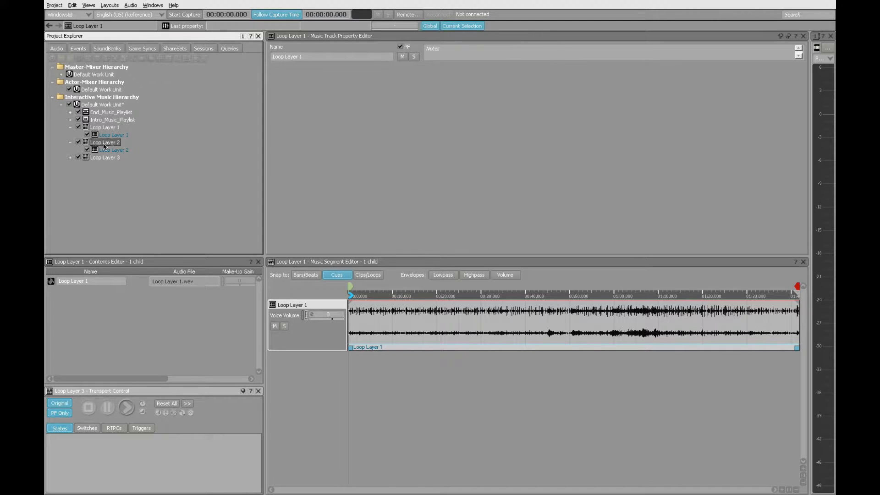
- Paste Loop Layer 1's track into the Loop Layer 2 and Loop Layer 3 segments
right_click(105, 142)
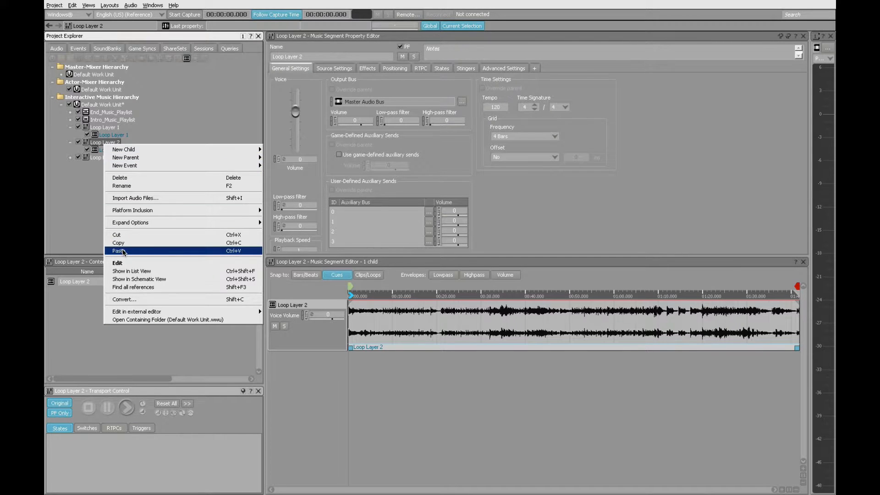
left_click(117, 250)
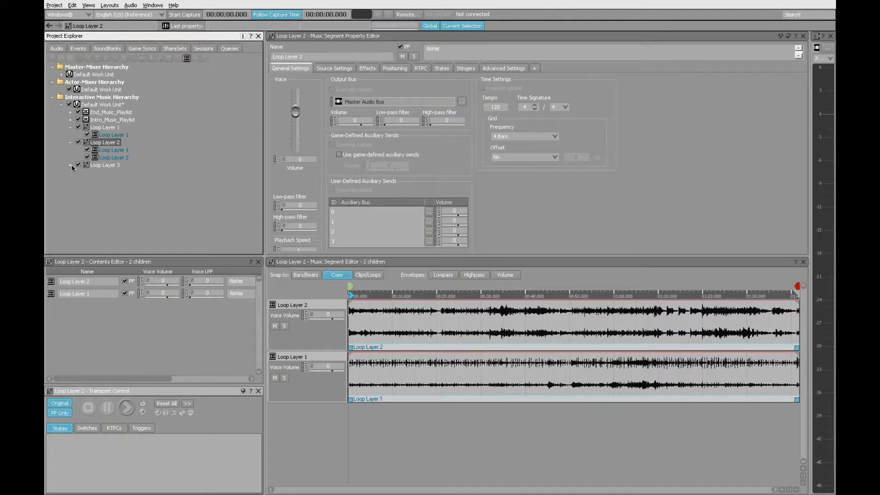
right_click(105, 165)
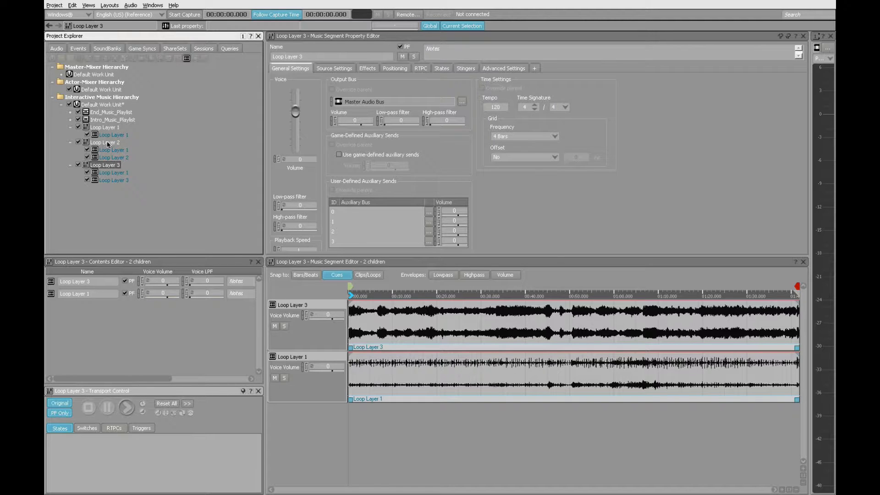
left_click(104, 142)
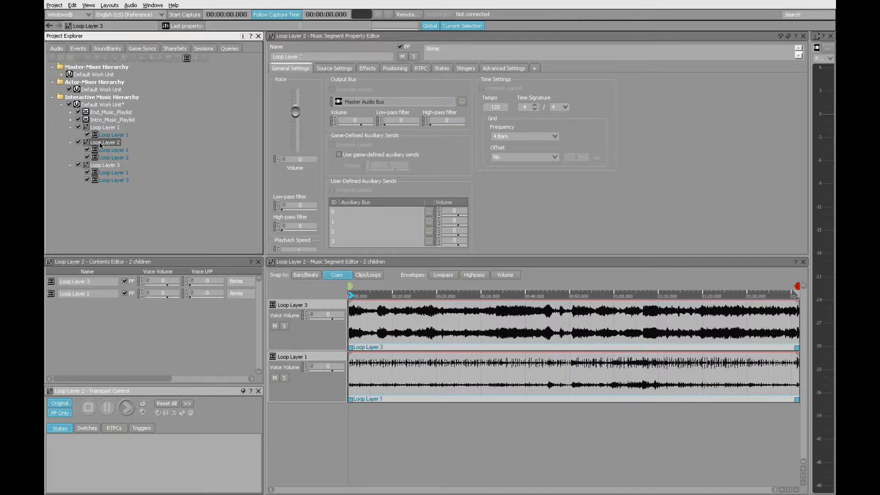
left_click(103, 142)
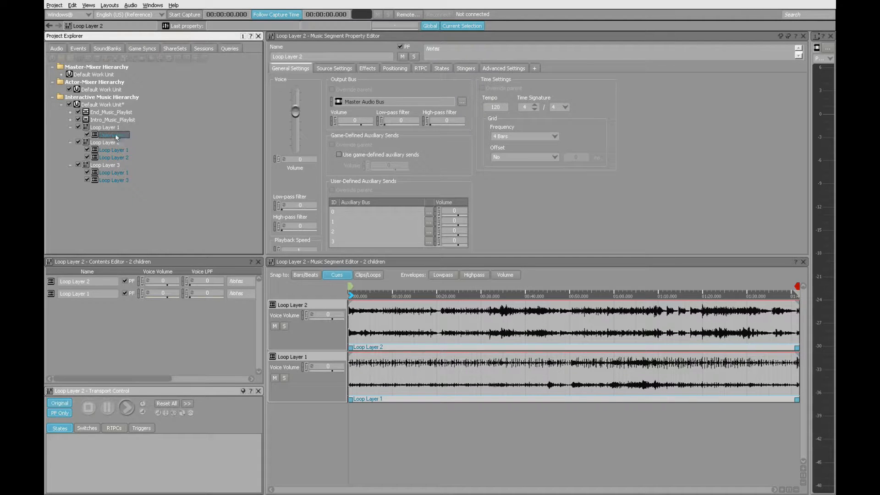
left_click(113, 134)
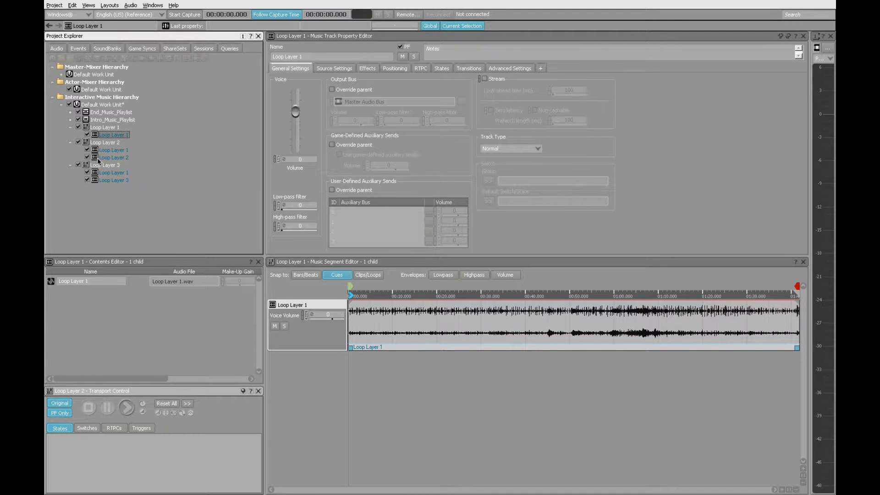
- Copy the Loop Layer 2 track and paste it into Loop Layer 3 so it stacks all three loops
left_click(113, 158)
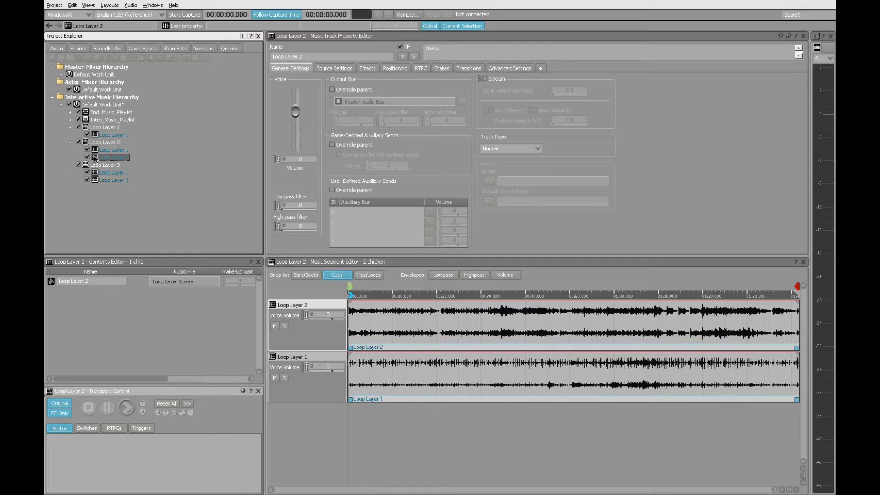
right_click(110, 157)
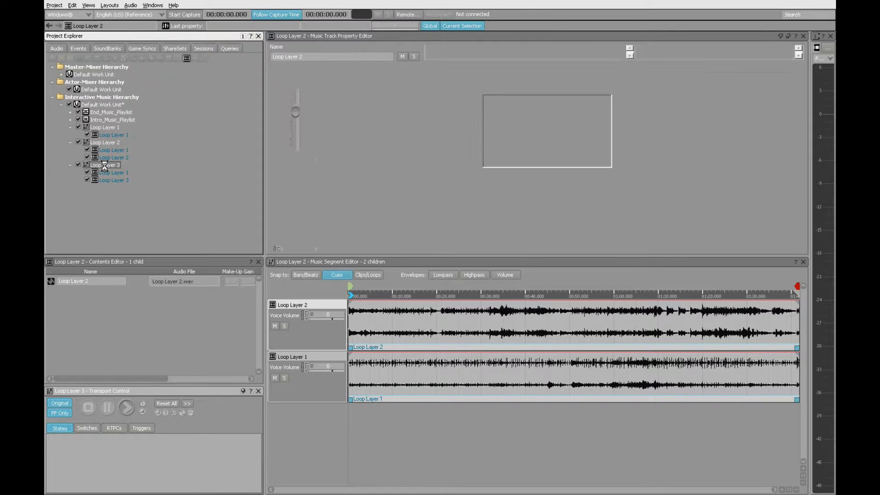
right_click(102, 165)
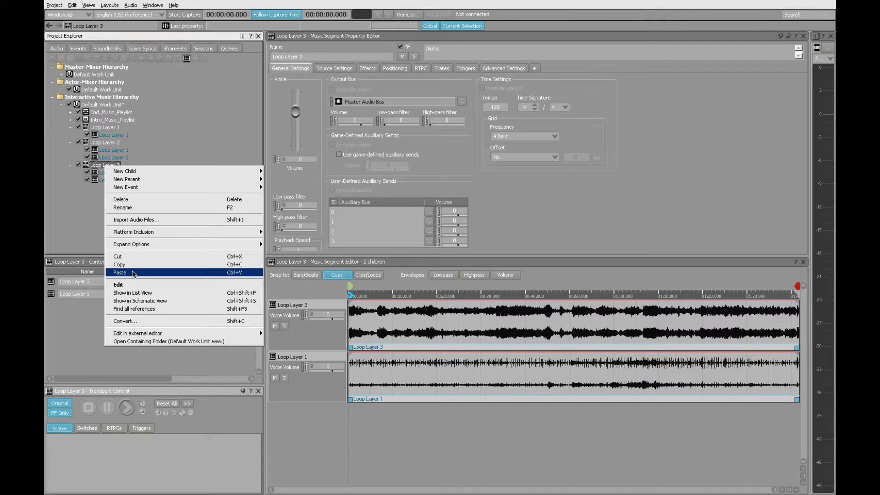
left_click(120, 272)
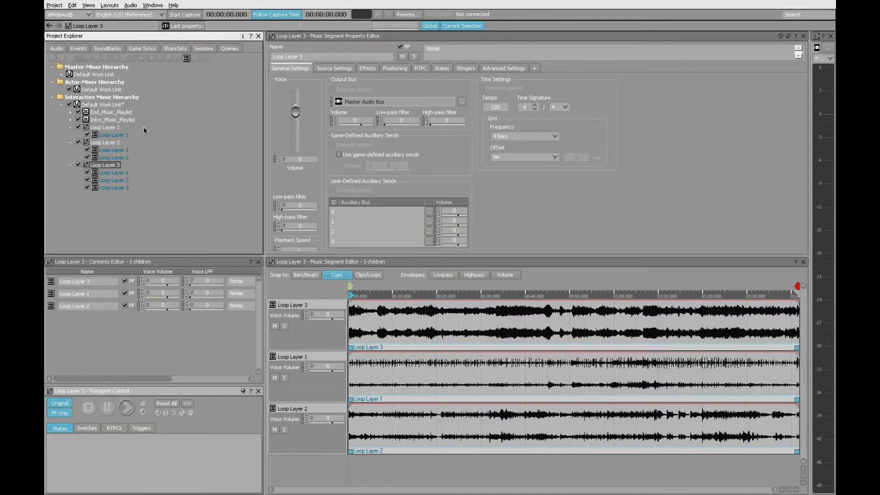
mouse_move(109, 178)
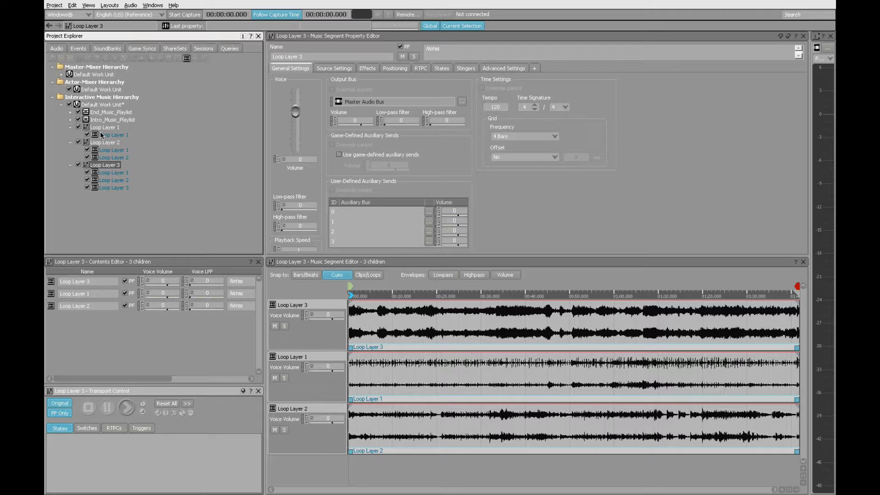
- Rename the second and third segments to Confront_Music and Fight_Music alongside Explore_Music
left_click(102, 127)
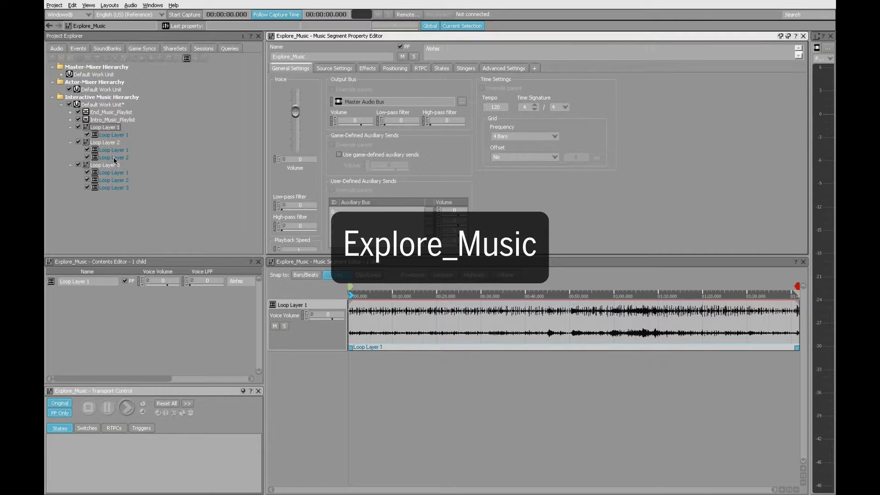
left_click(102, 142)
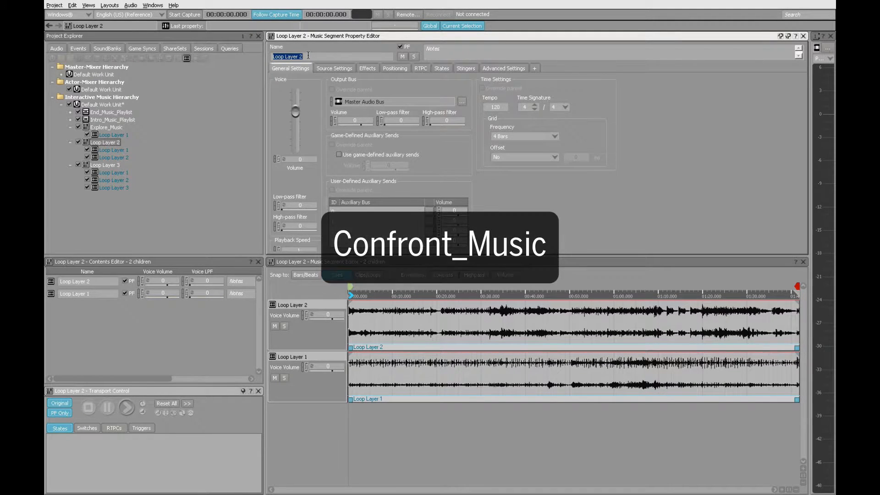
type("Confront_Music")
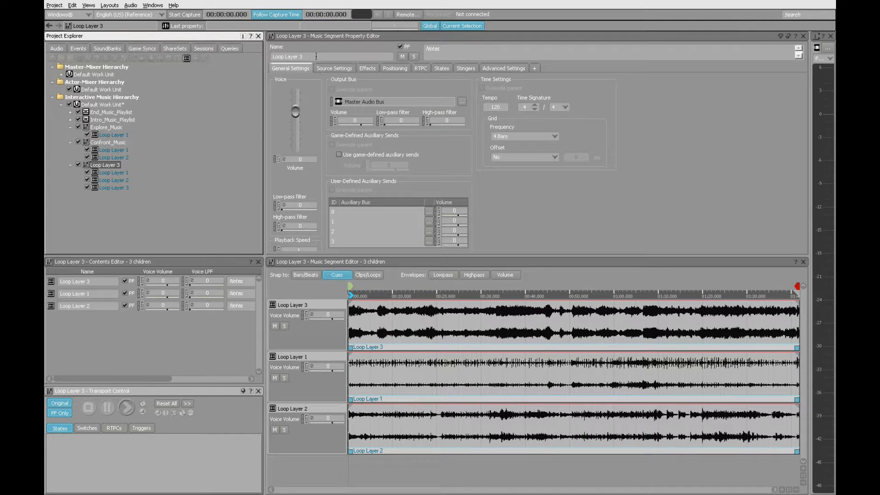
double_click(297, 56)
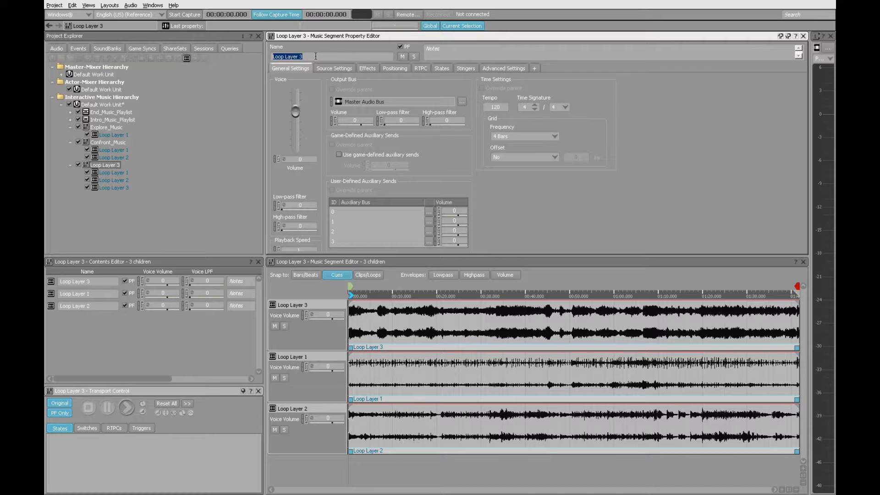
type("Fight_Music")
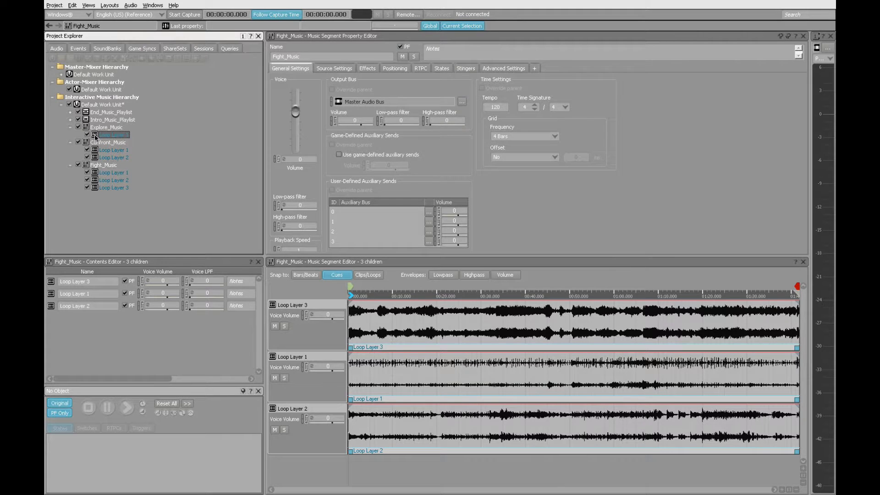
left_click(112, 134)
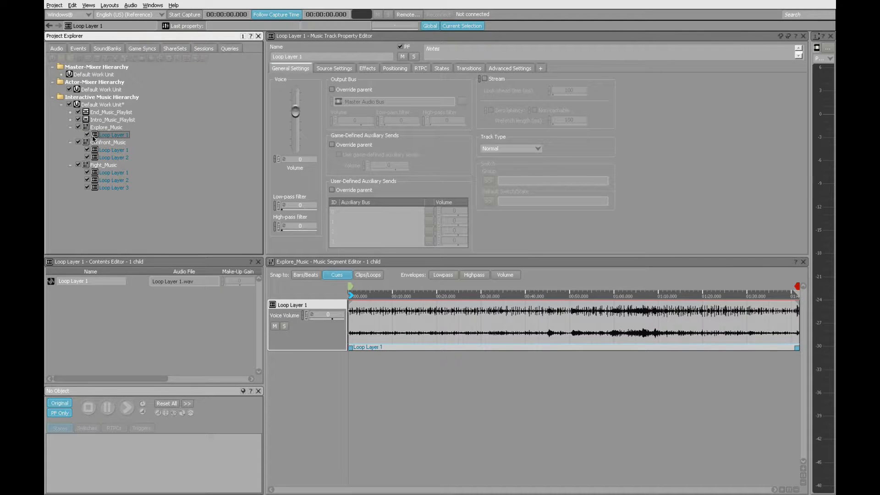
left_click(106, 126)
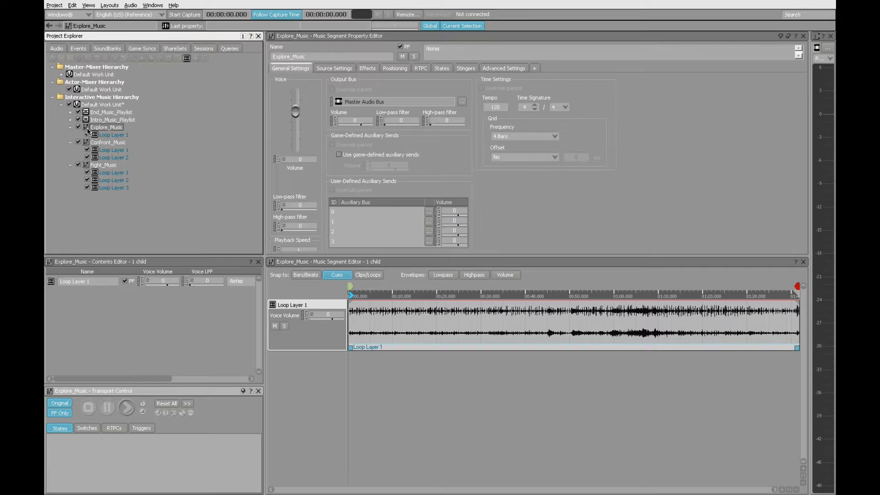
left_click(125, 409)
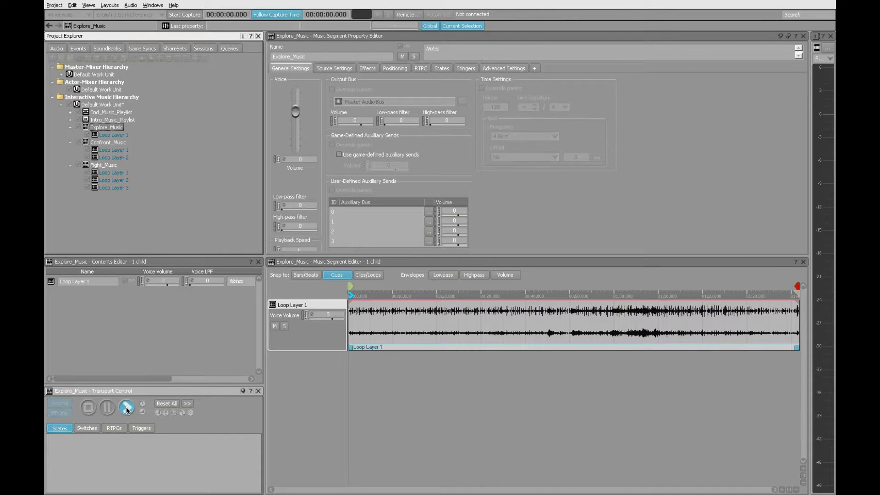
left_click(124, 407)
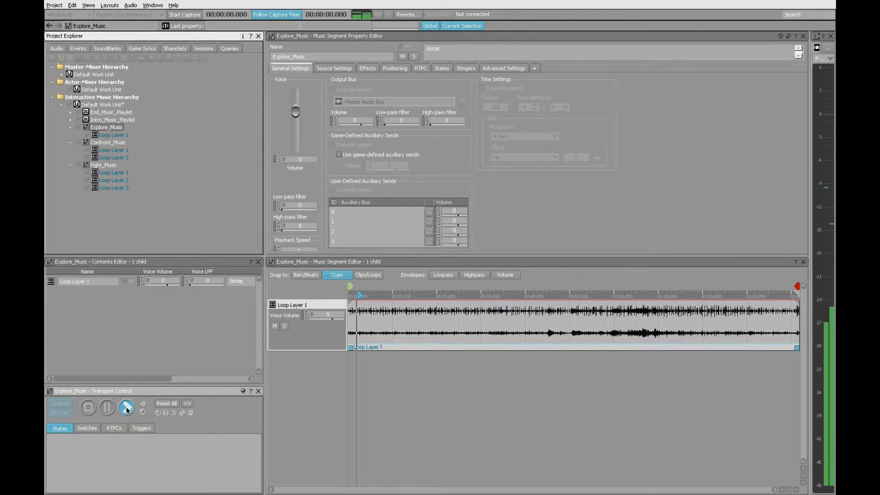
left_click(126, 407)
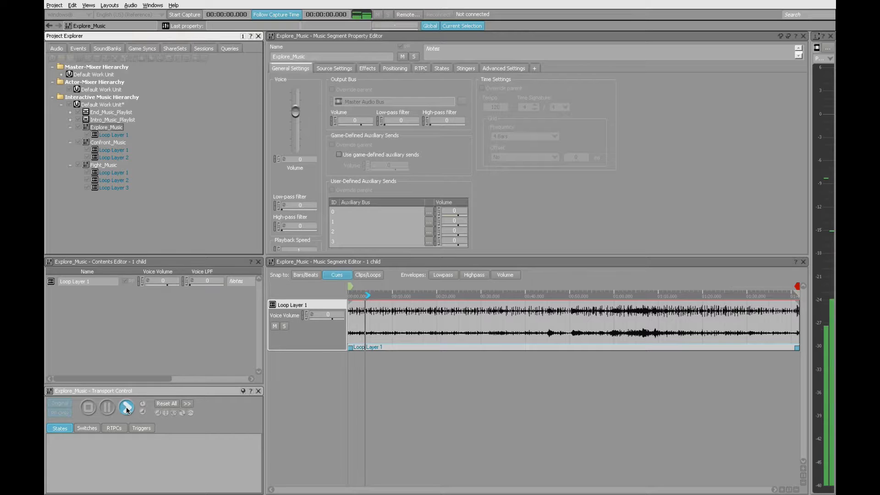
left_click(126, 408)
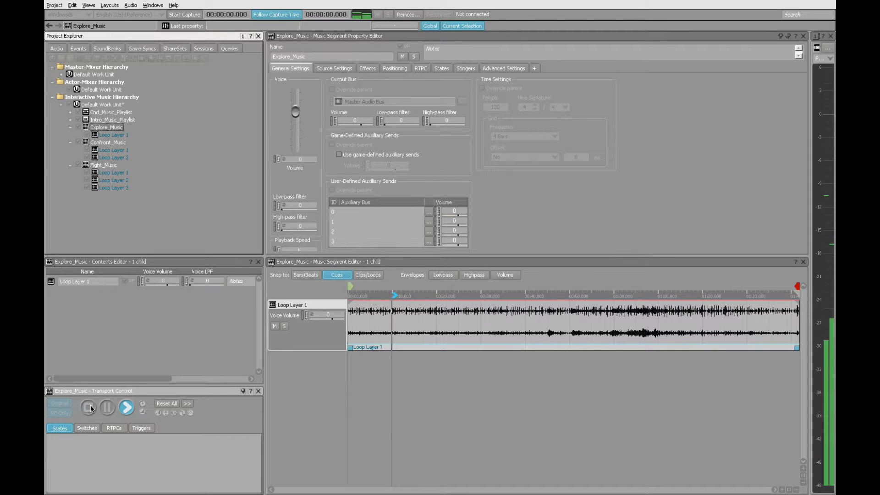
left_click(107, 142)
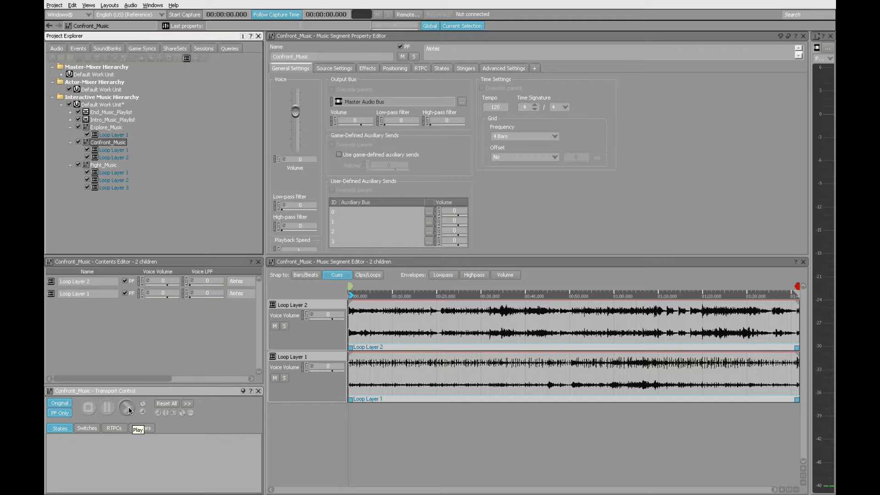
left_click(127, 407)
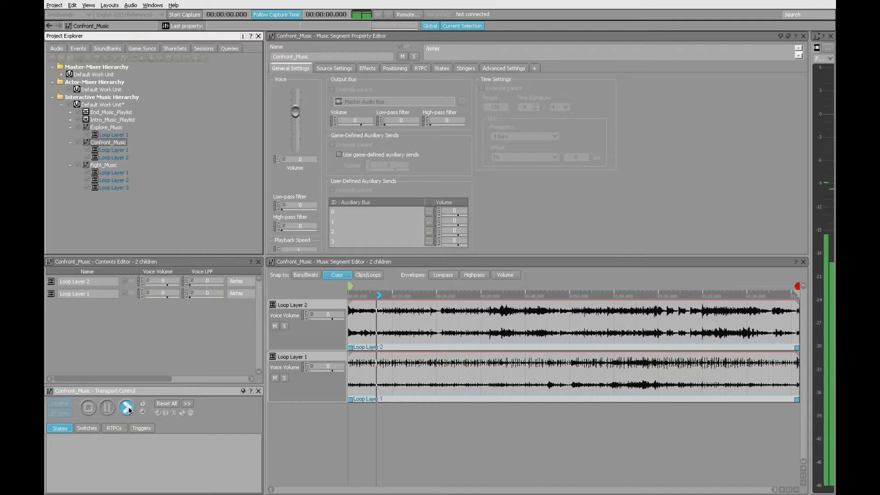
left_click(126, 407)
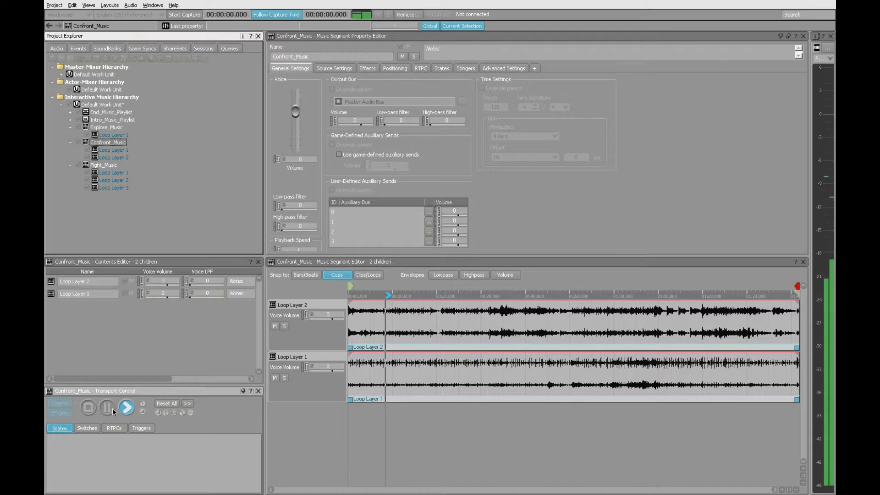
left_click(88, 408)
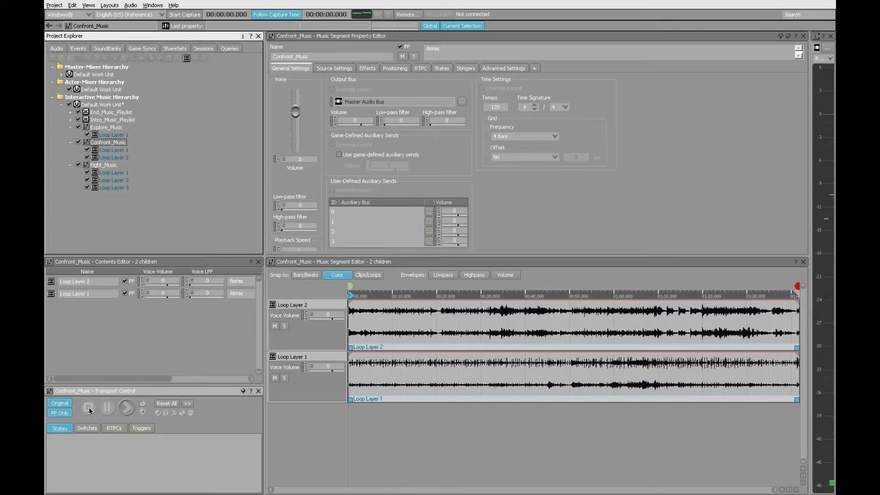
left_click(105, 165)
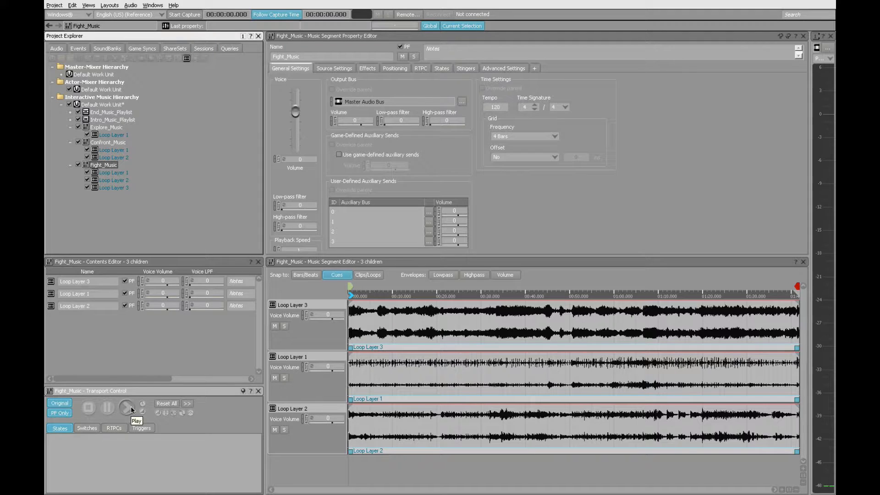
left_click(127, 406)
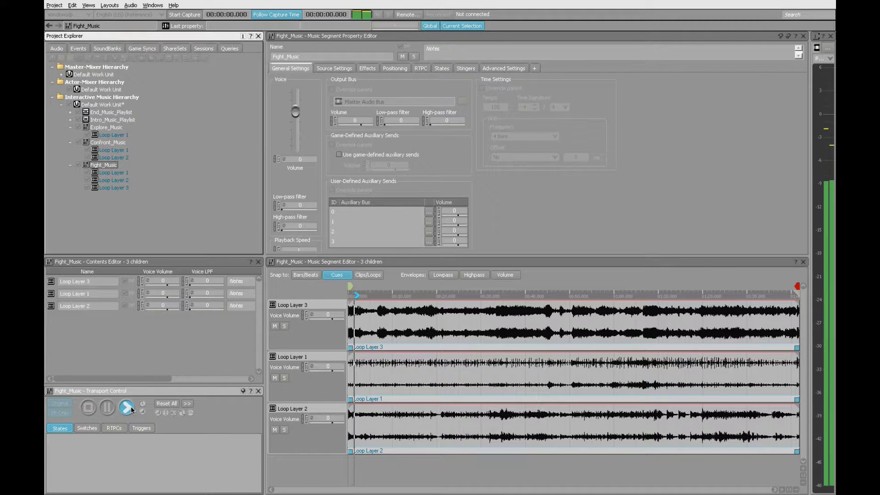
left_click(126, 406)
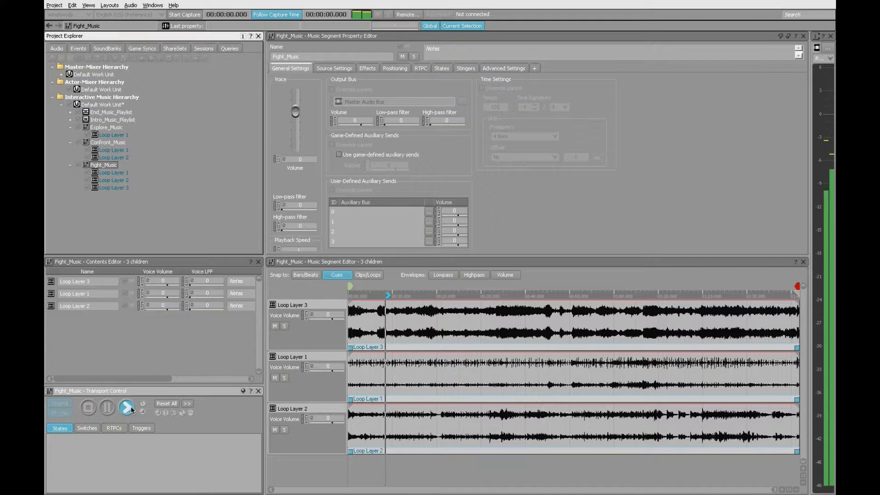
left_click(127, 407)
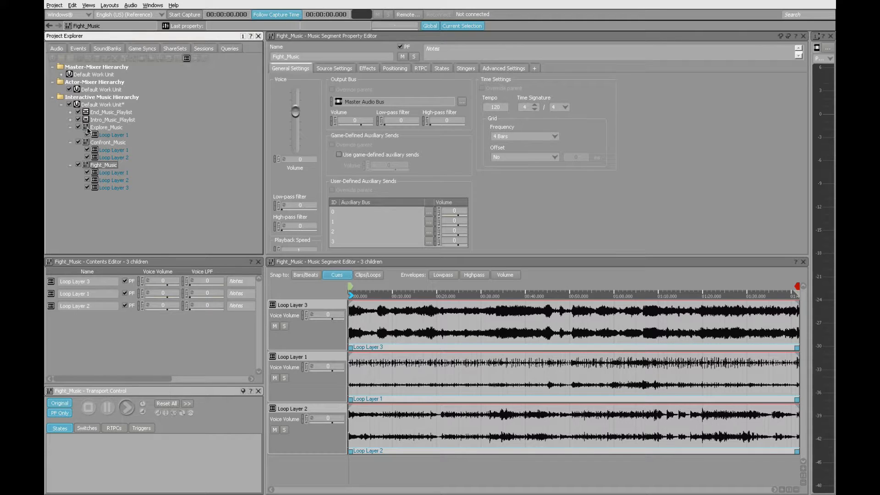
- Give Explore_Music a new parent Music Playlist Container, Explore_Music_Playlist
left_click(106, 127)
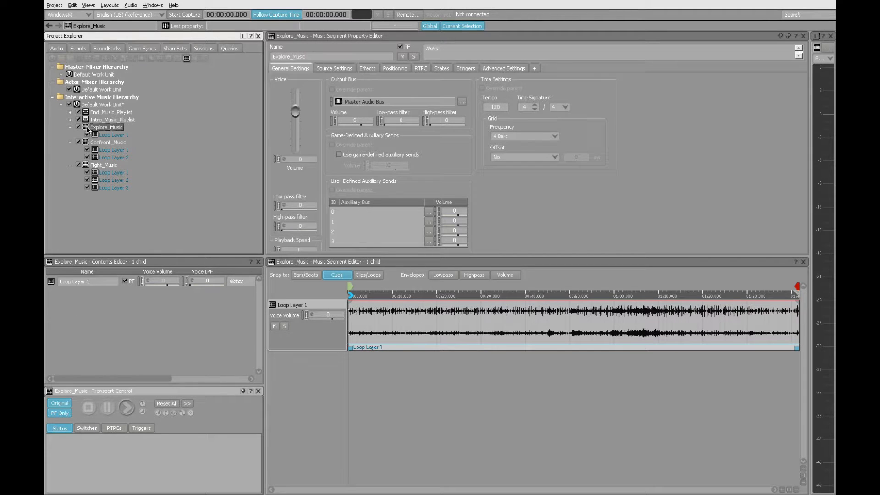
right_click(107, 127)
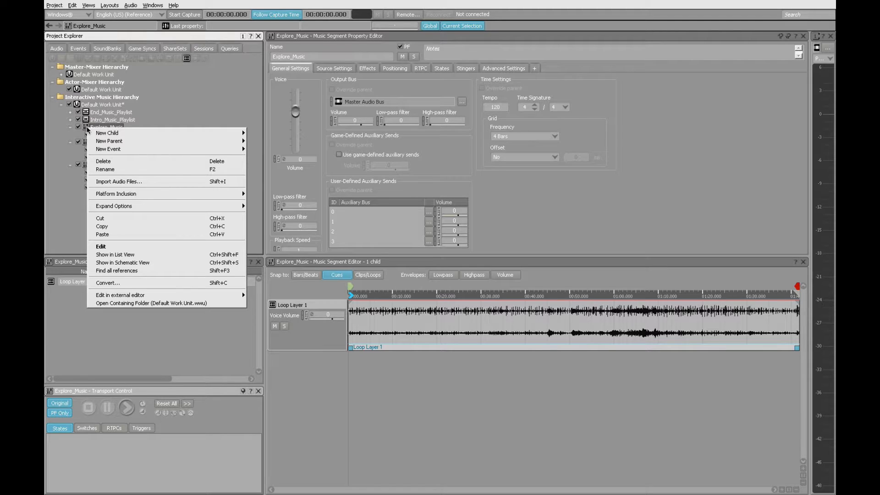
mouse_move(109, 141)
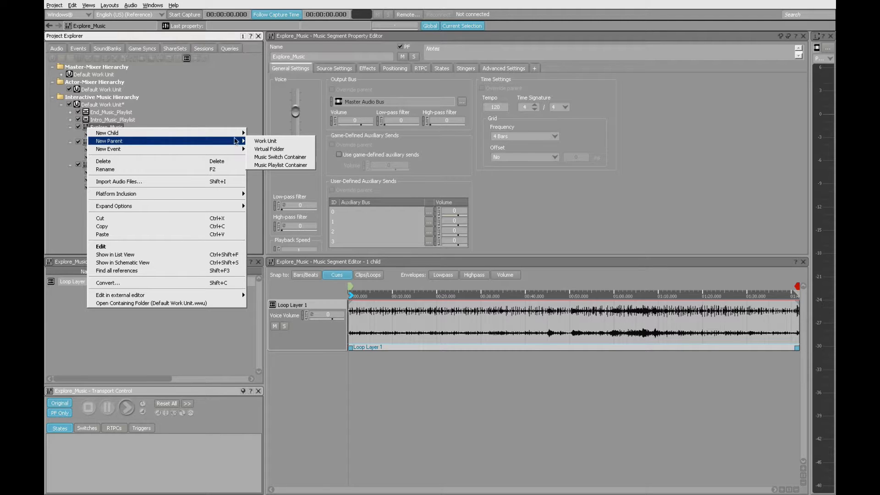
mouse_move(280, 165)
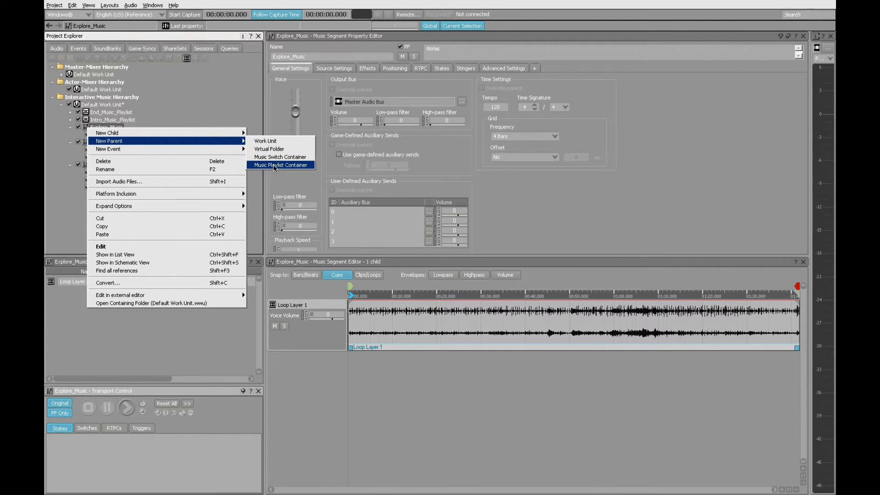
left_click(280, 165)
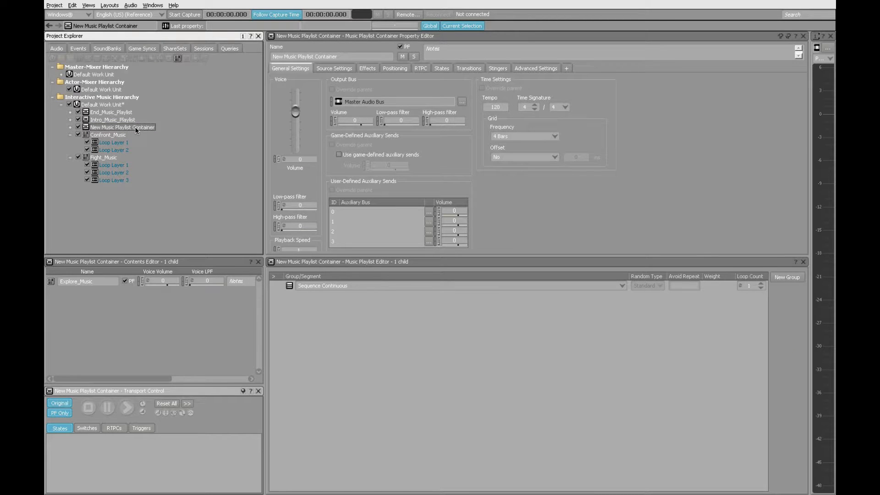
mouse_move(139, 134)
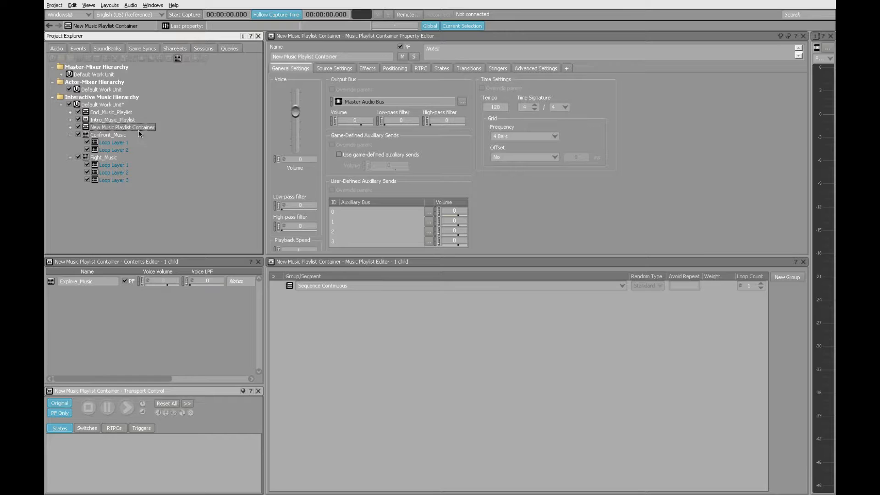
mouse_move(196, 124)
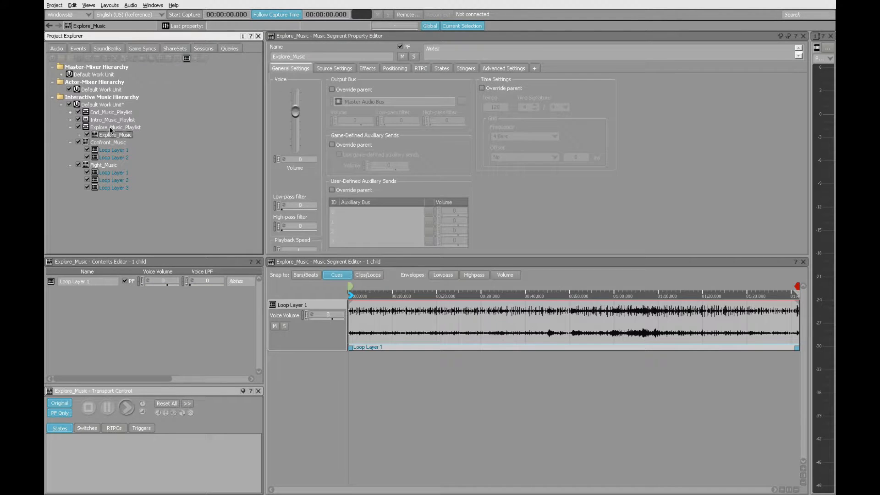
- Wrap Confront_Music in a new playlist container named Confront_Music_Playlist
left_click(115, 127)
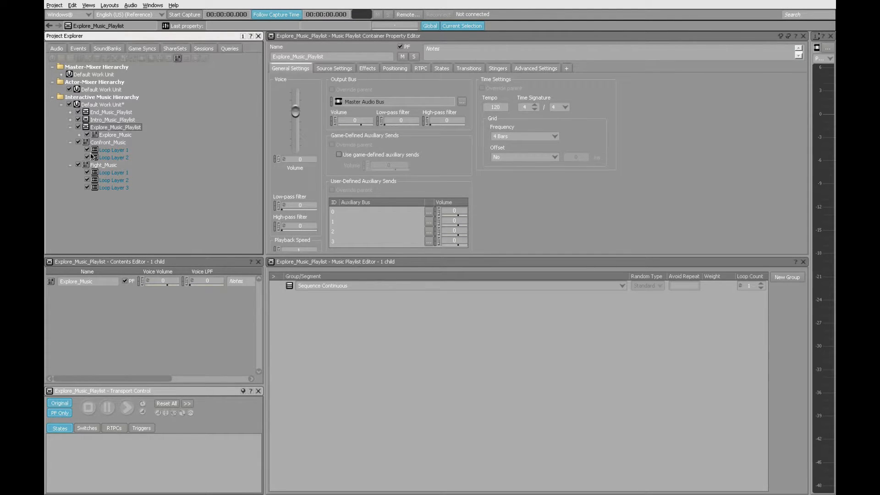
left_click(106, 142)
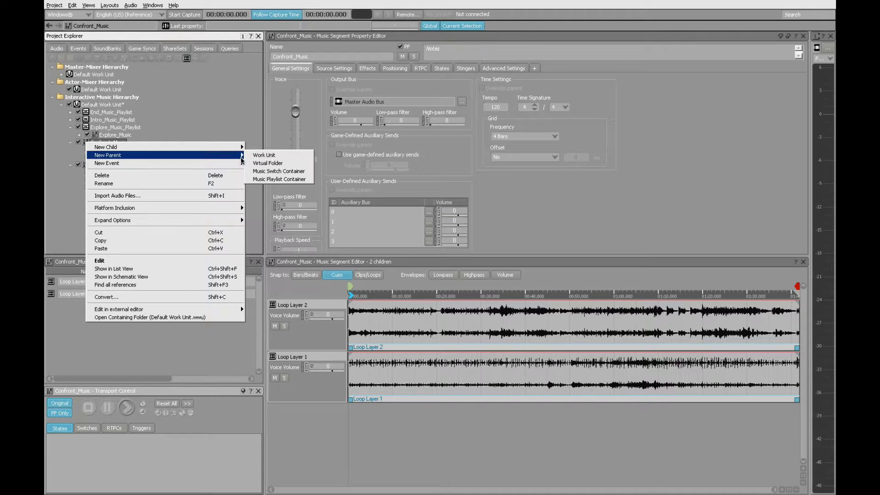
left_click(278, 180)
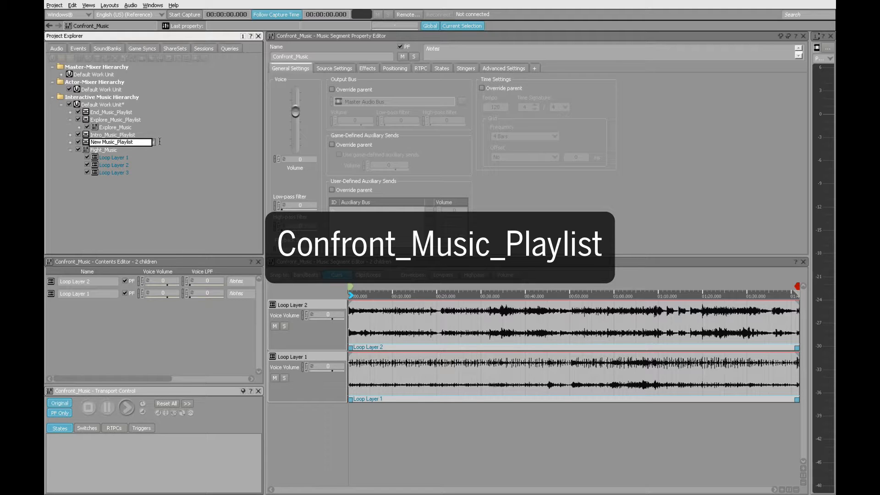
type("Con_Music_Playlist")
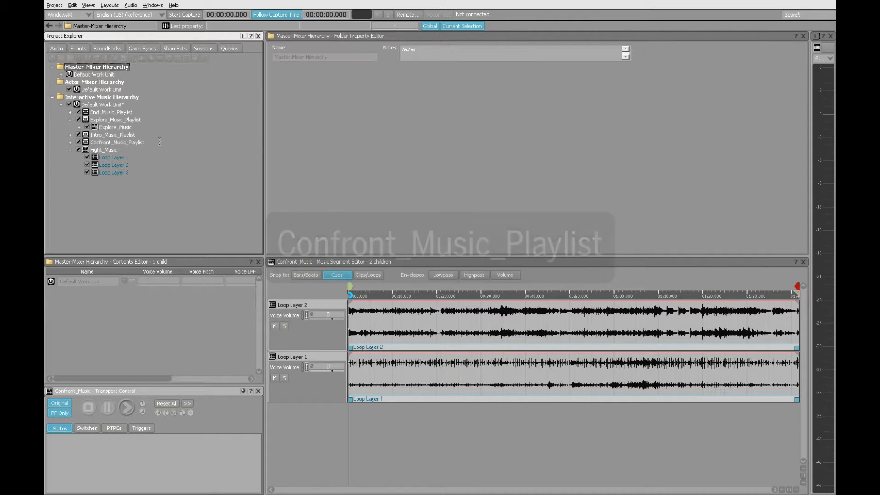
- Give Fight_Music a new parent Music Playlist Container named Fight_Music_Playlist and select it
left_click(105, 151)
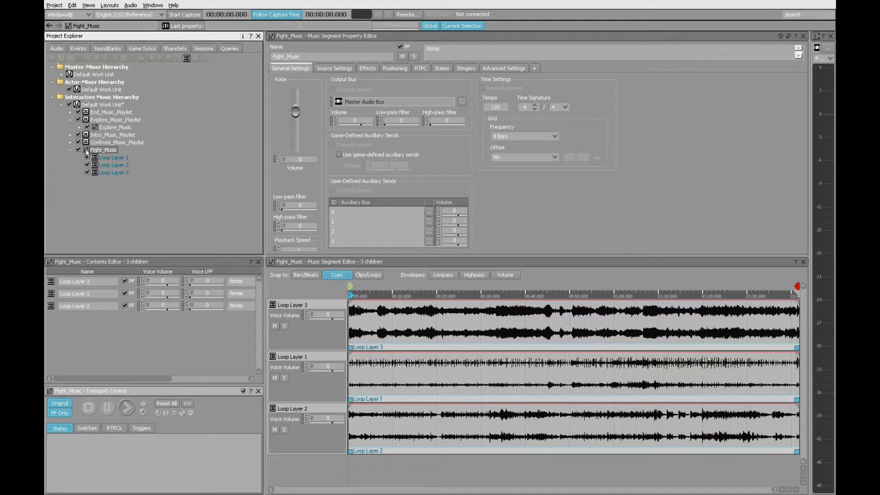
right_click(105, 149)
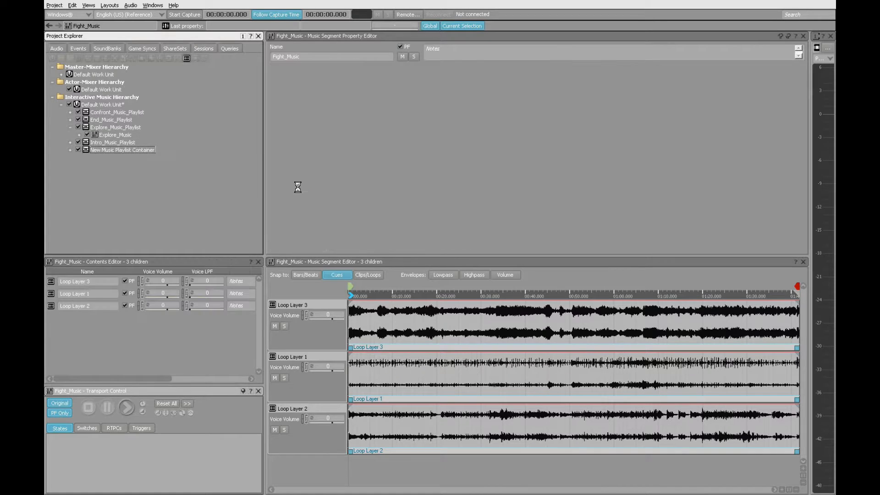
left_click(121, 150)
type("Fight_Music_Playlist")
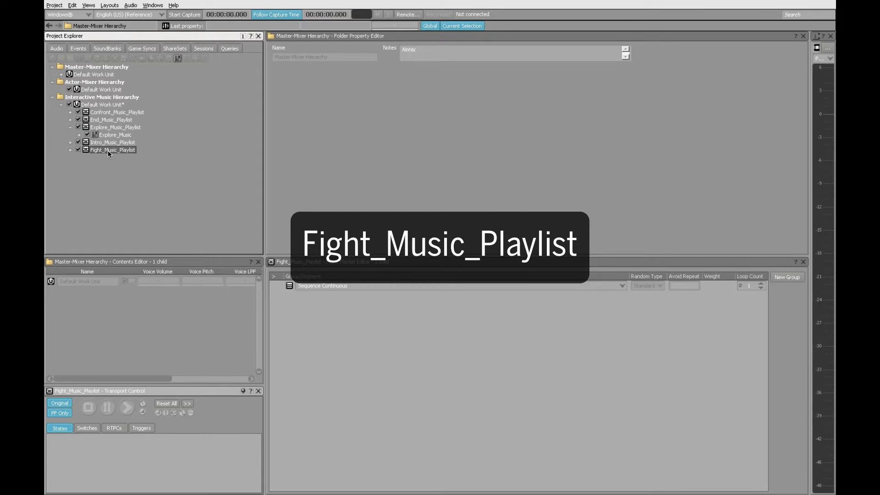
left_click(113, 151)
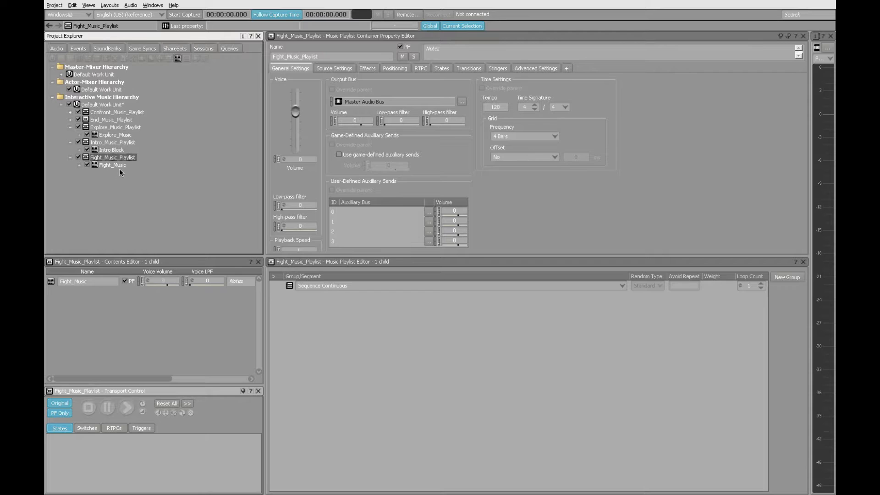
- Set Explore_Music's Loop Count to Infinite in the Explore_Music_Playlist editor
left_click(115, 128)
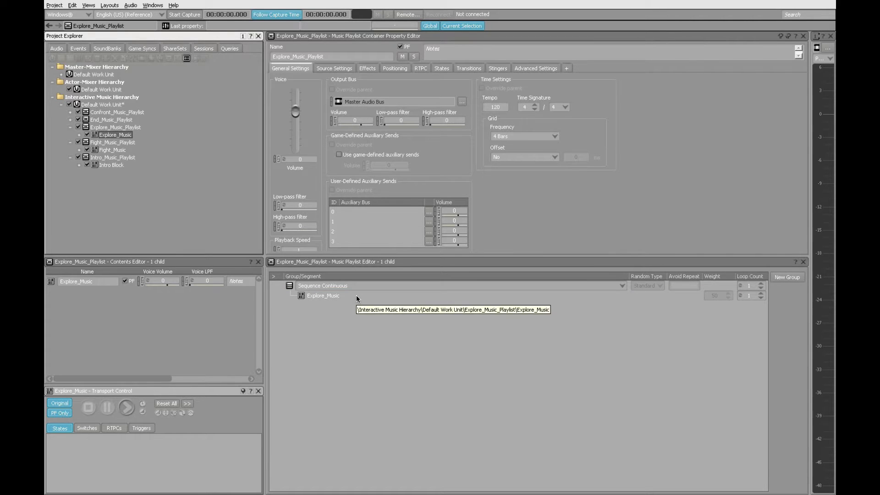
mouse_move(772, 291)
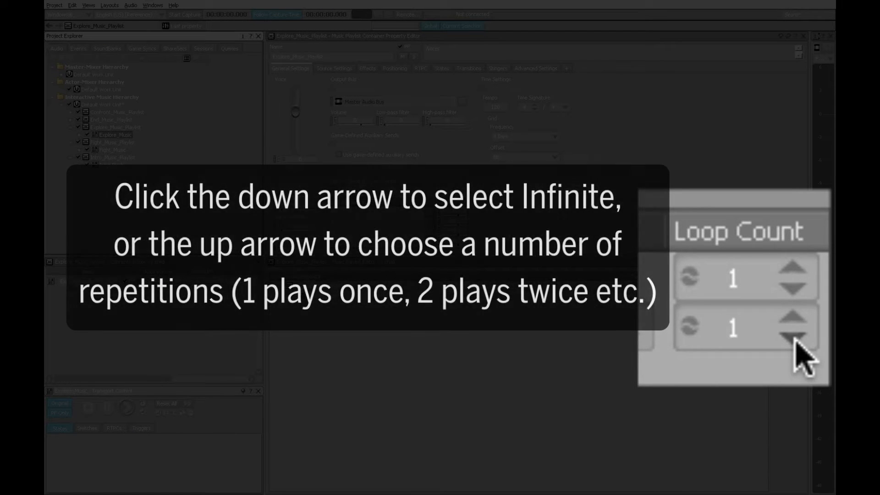
left_click(794, 336)
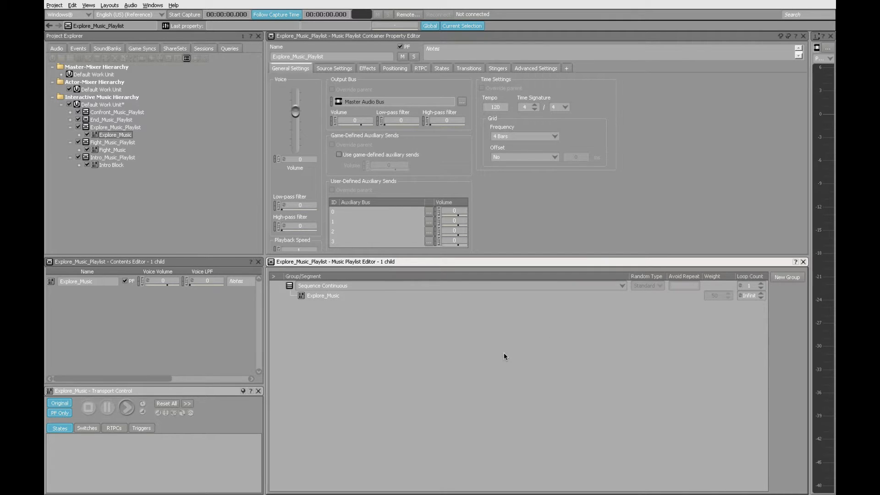
mouse_move(384, 322)
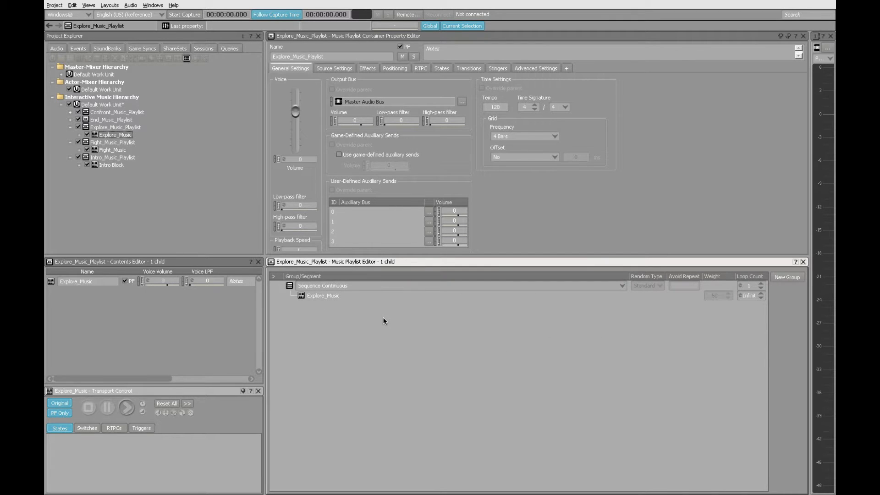
mouse_move(180, 143)
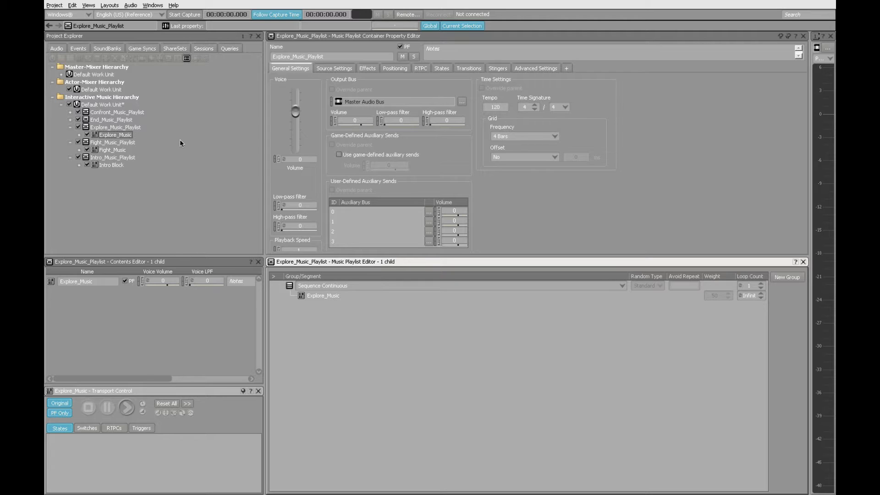
mouse_move(546, 405)
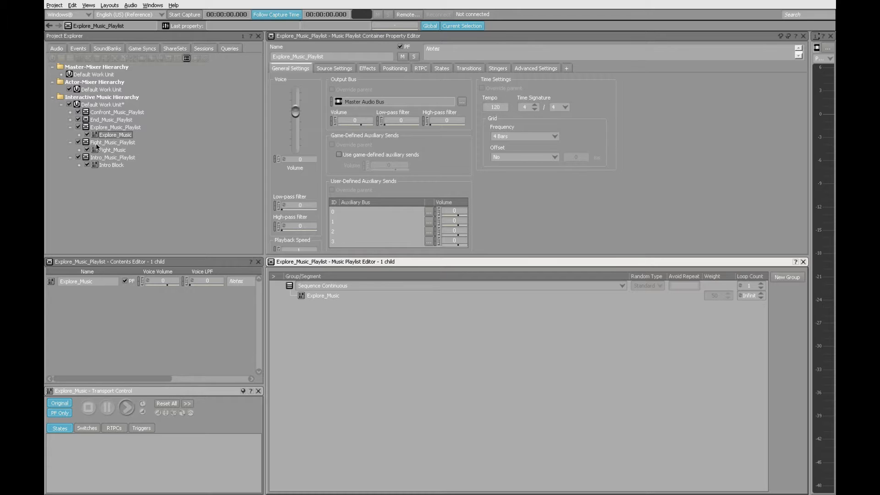
- Set the Loop Count of Fight_Music and Confront_Music to Infinite in their playlist containers
left_click(111, 142)
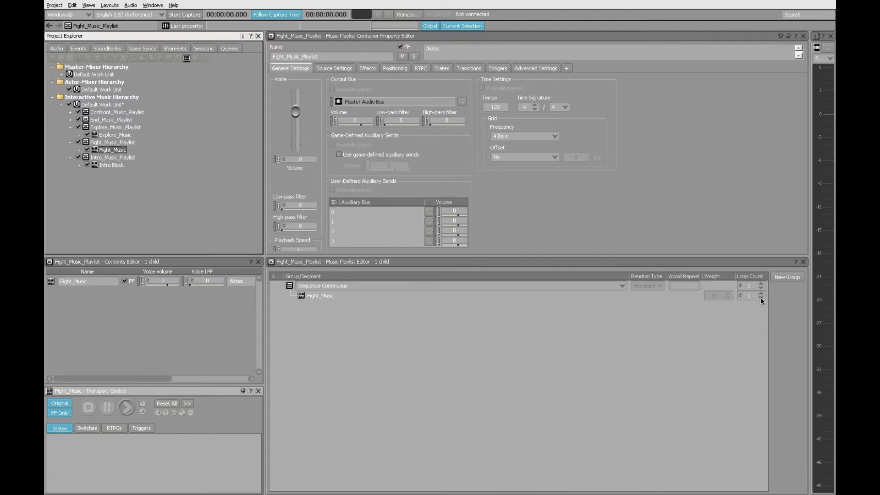
left_click(760, 297)
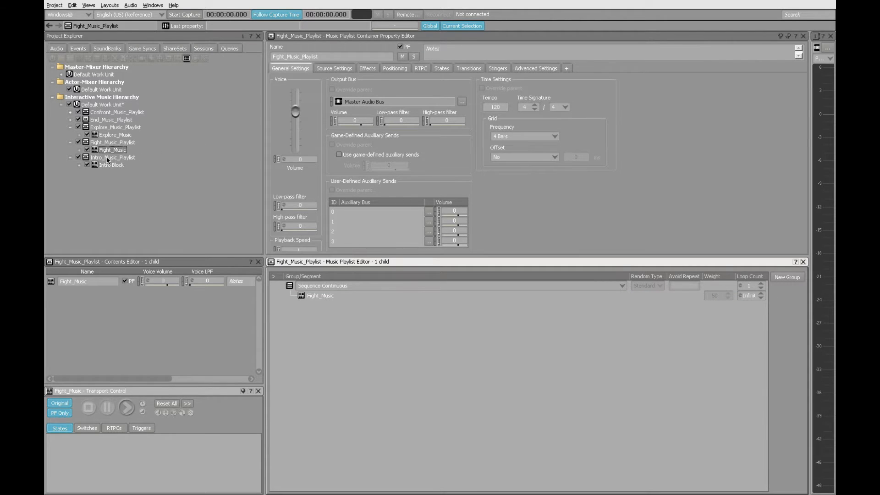
left_click(113, 157)
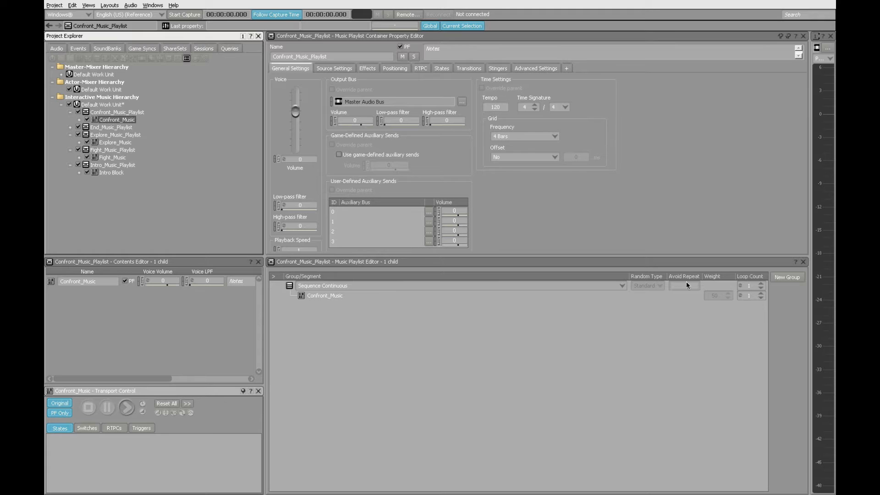
left_click(761, 298)
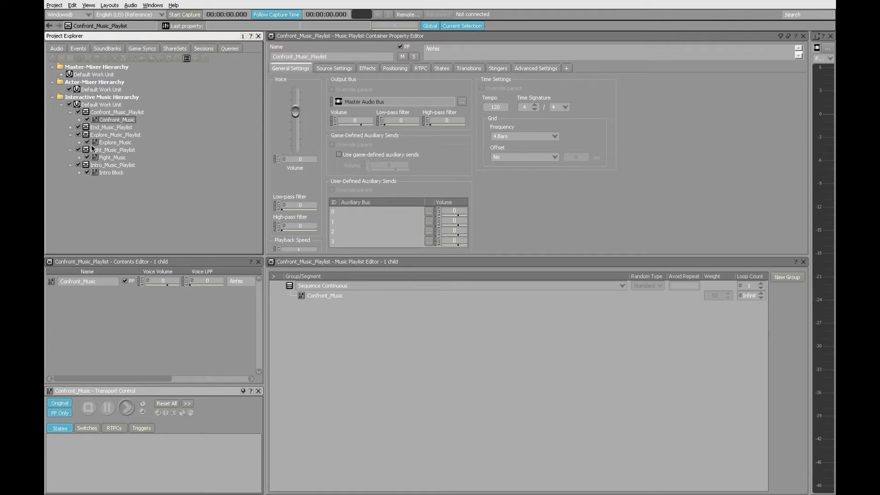
- Review Explore_Music and Confront_Music, then show Fight_Music's three loop layers in the Music Segment Editor
left_click(114, 143)
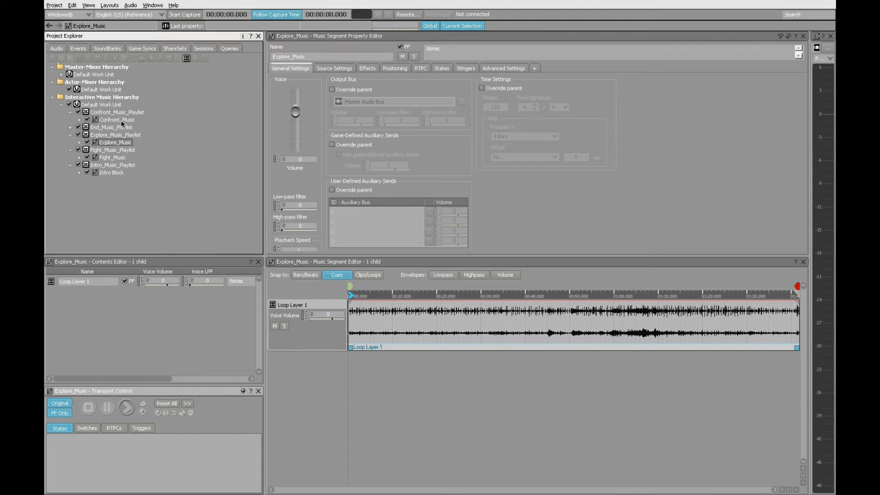
left_click(117, 120)
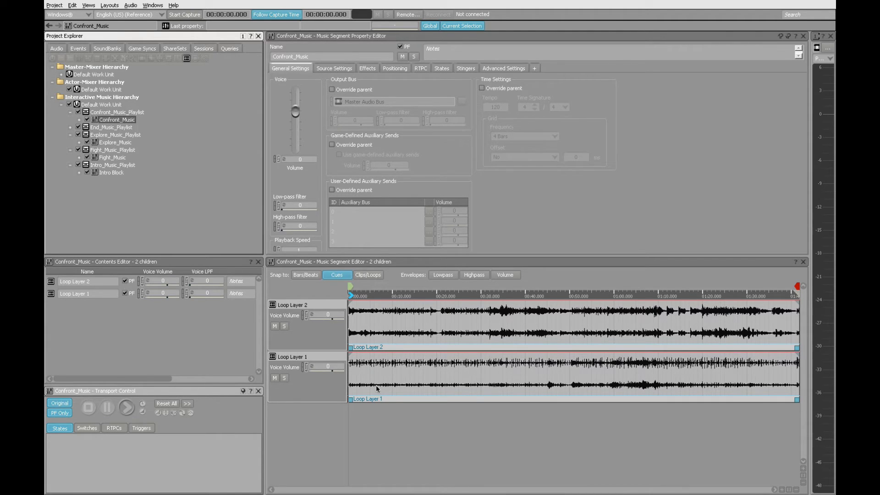
mouse_move(400, 389)
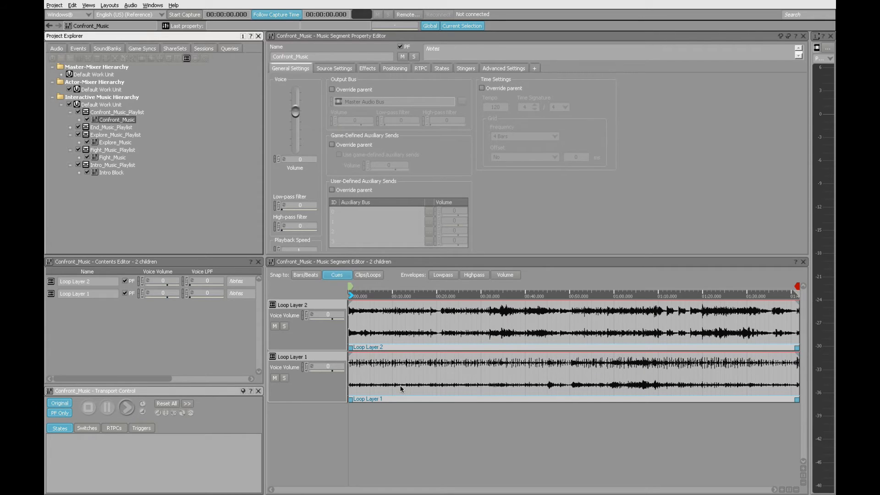
mouse_move(390, 331)
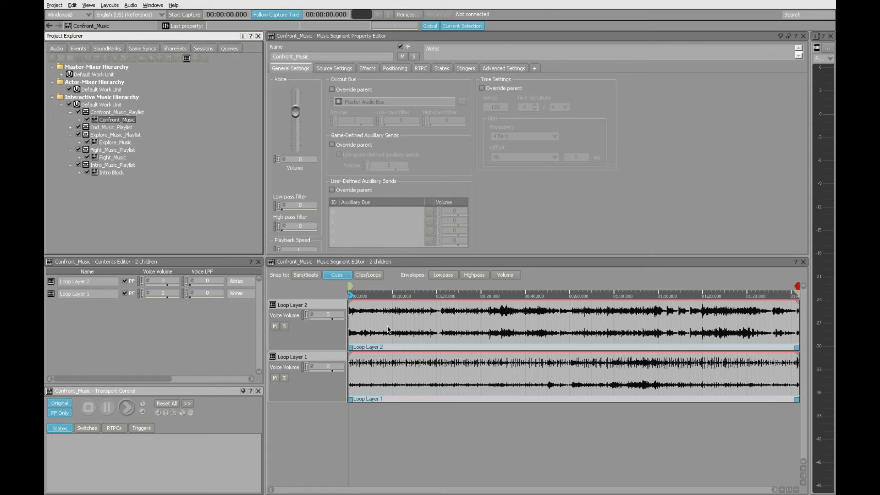
left_click(113, 149)
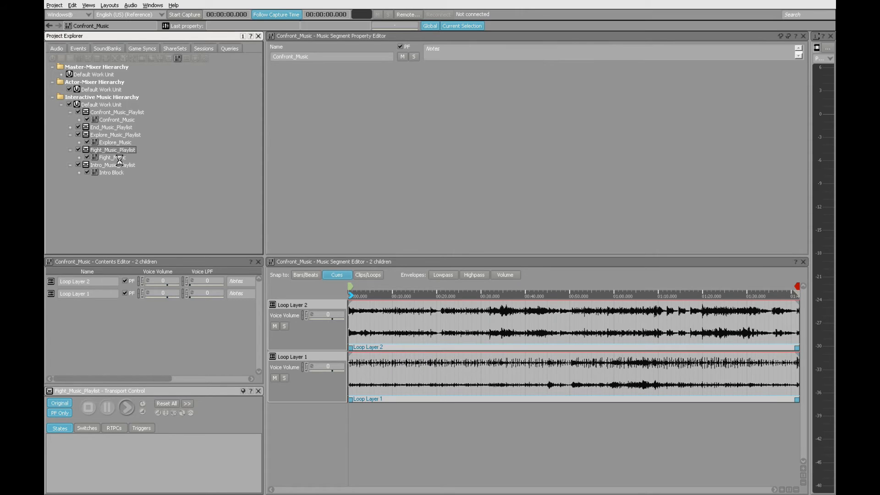
left_click(112, 158)
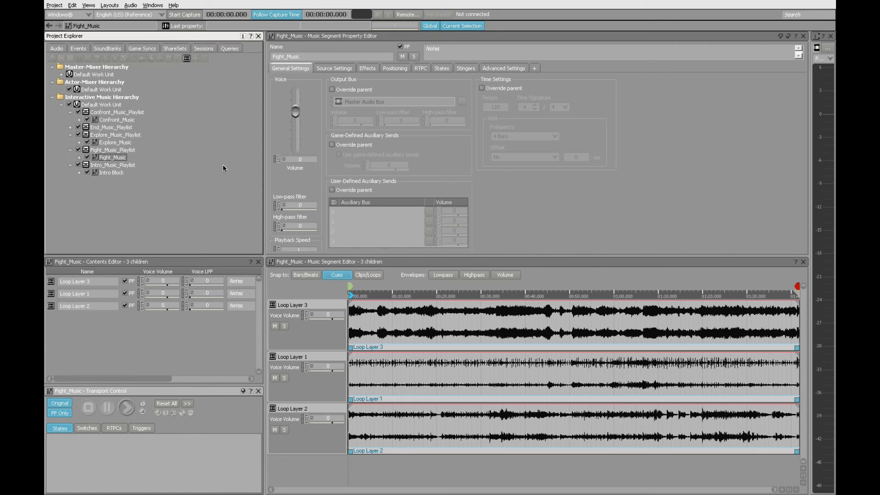
mouse_move(392, 385)
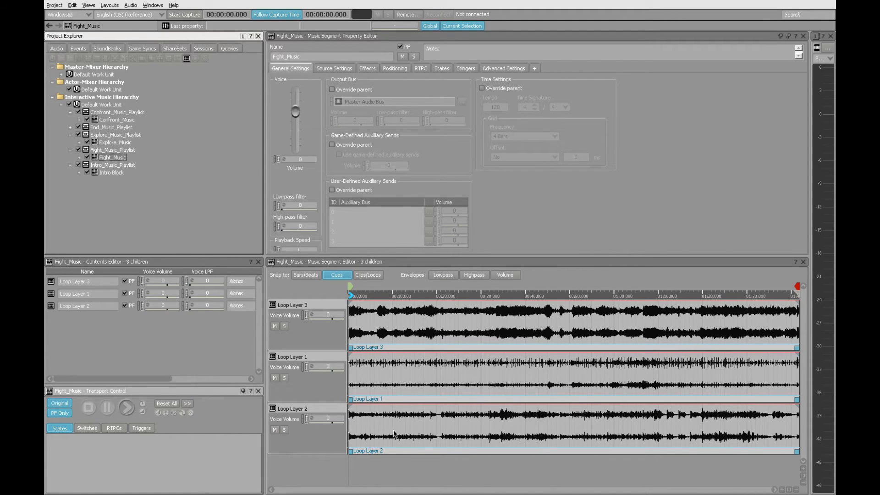
mouse_move(393, 331)
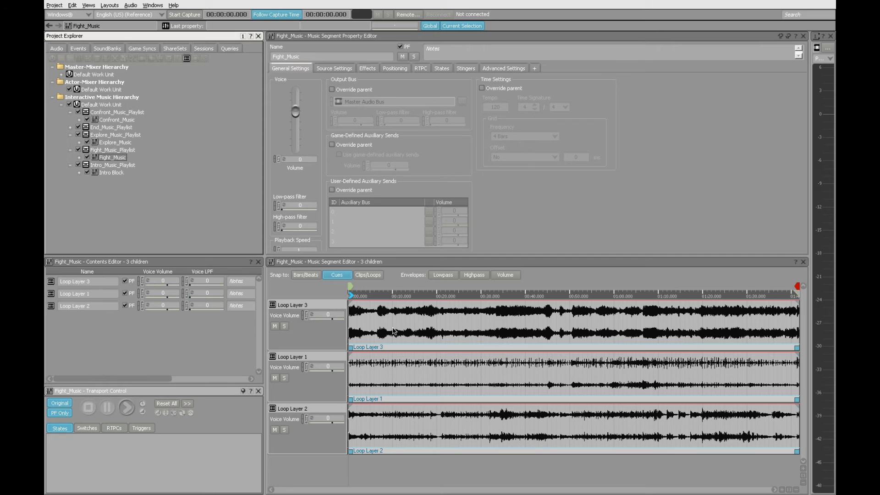
mouse_move(418, 396)
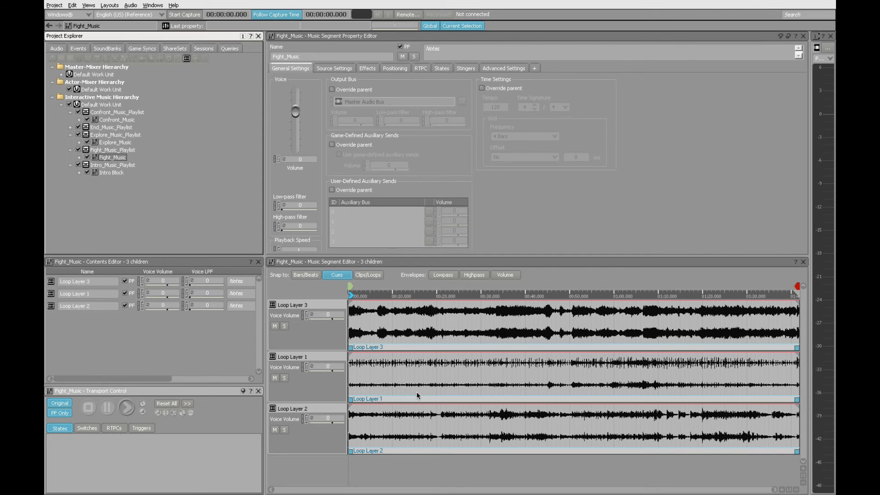
mouse_move(418, 350)
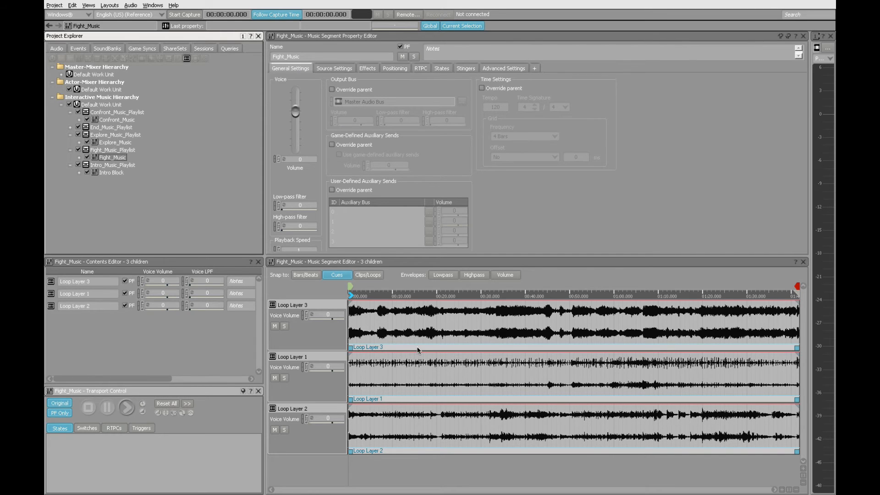